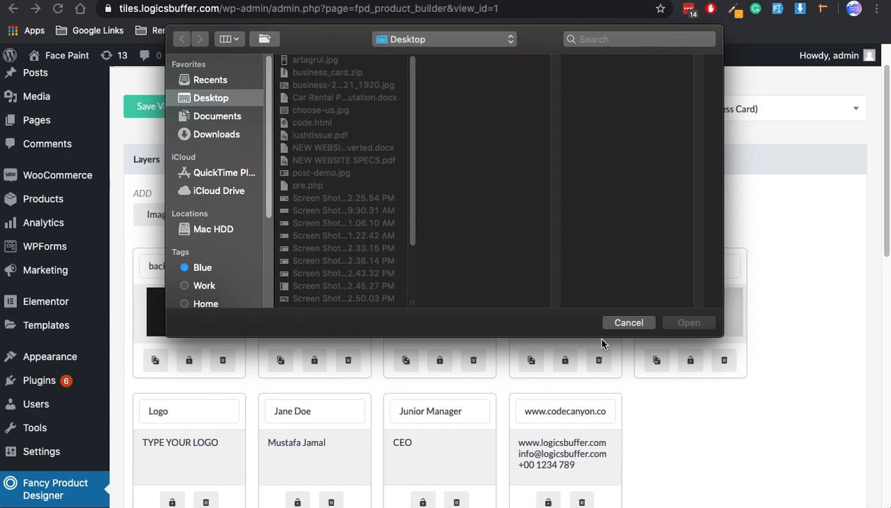
# Step: Cancel the macOS file dialog without opening any file
pyautogui.click(627, 322)
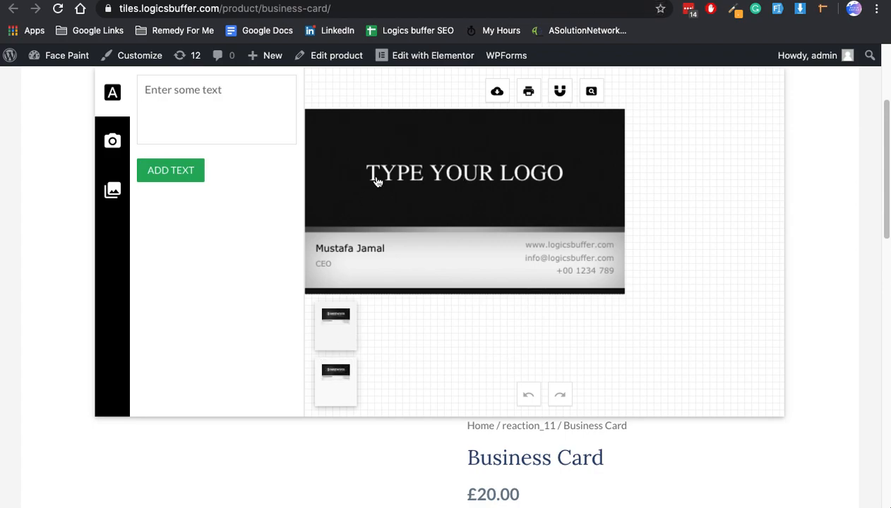
# Step: Colour the front logo text lime green #B3ED47
pyautogui.click(463, 173)
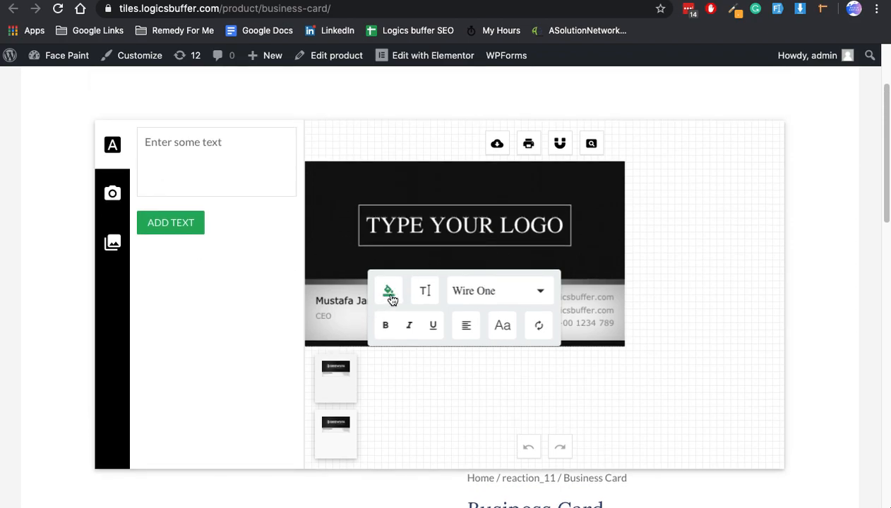
pyautogui.click(388, 291)
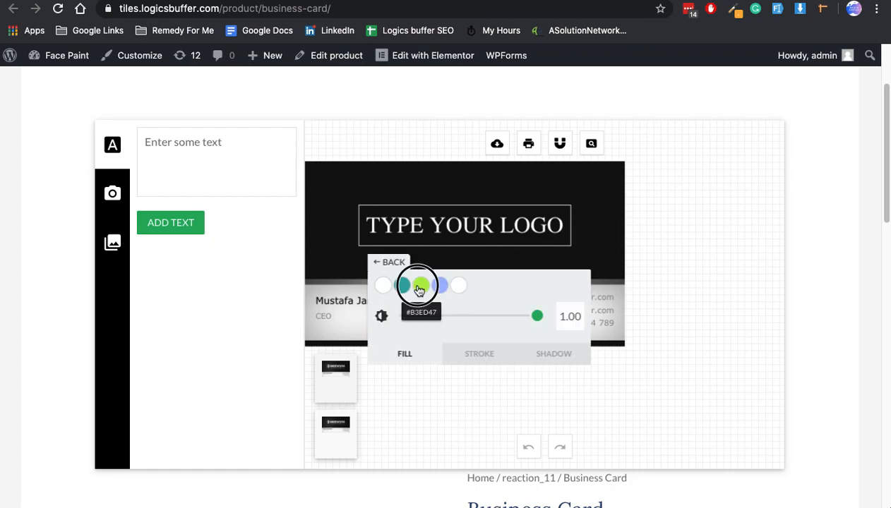
pyautogui.click(420, 285)
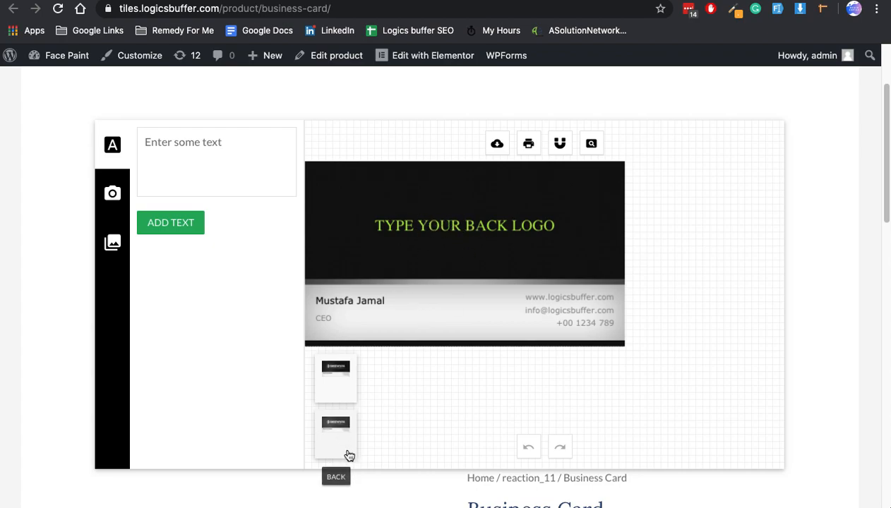
# Step: View the back of the card to confirm the green logo text, then return to the front
pyautogui.click(335, 378)
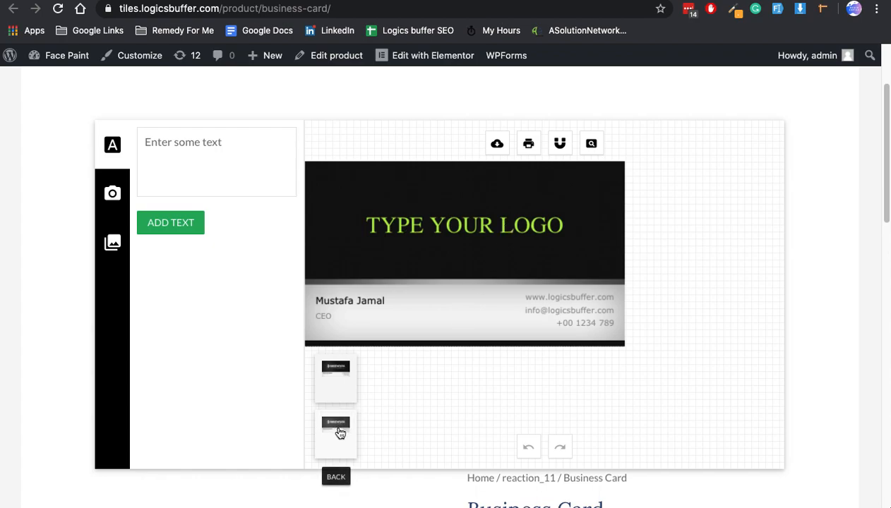
pyautogui.click(336, 378)
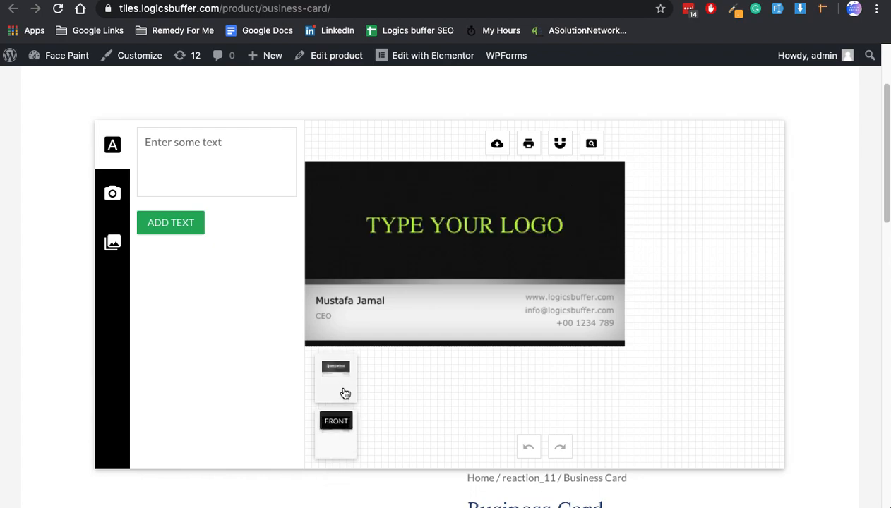
pyautogui.click(335, 433)
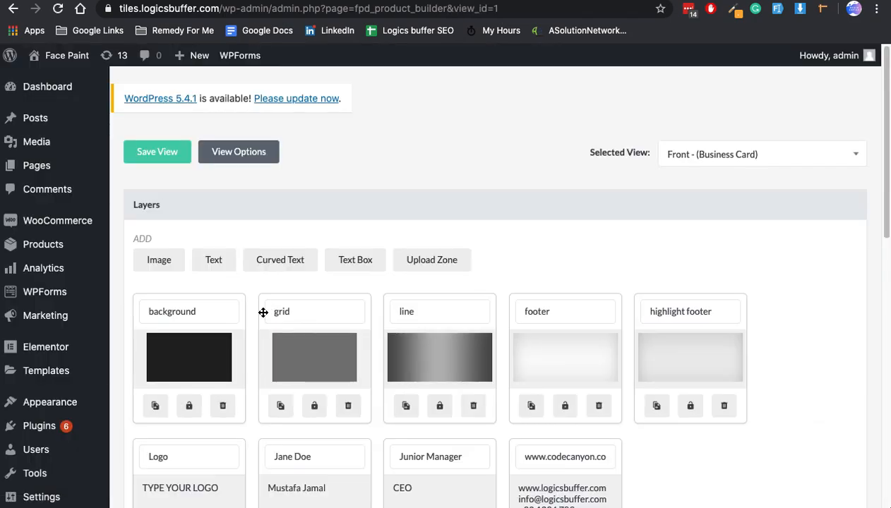
# Step: From the Products list, edit the Business Card's Front view in the product builder
pyautogui.scroll(-3)
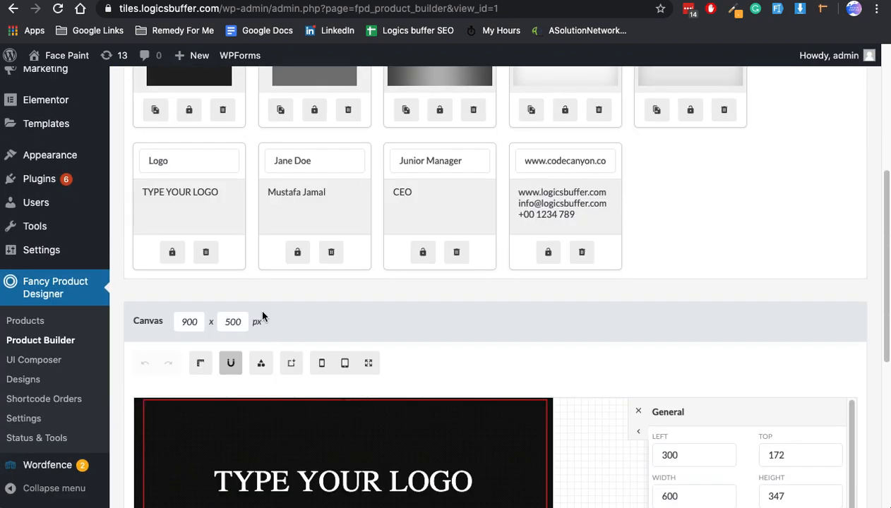
pyautogui.click(25, 320)
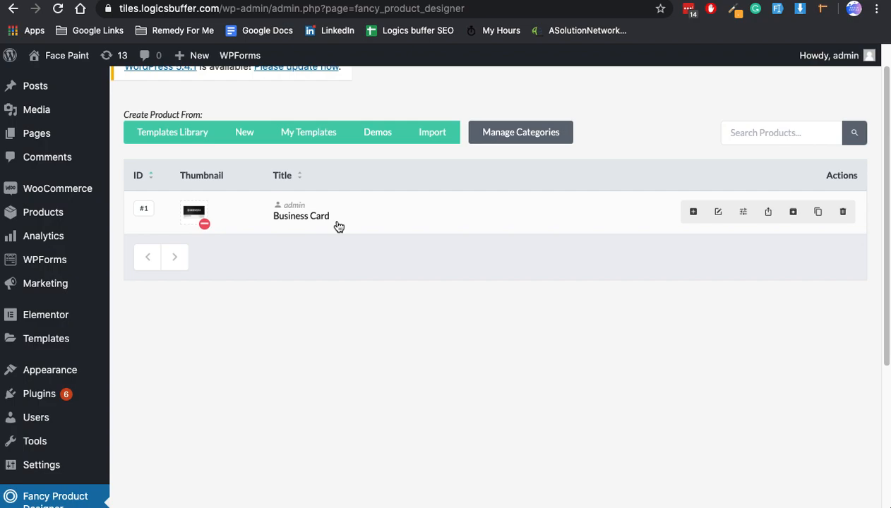
pyautogui.moveTo(417, 218)
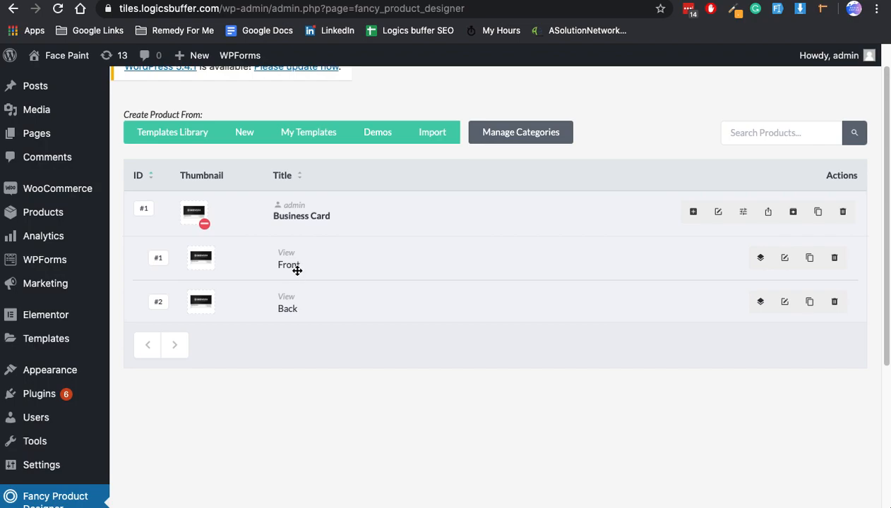
pyautogui.moveTo(281, 329)
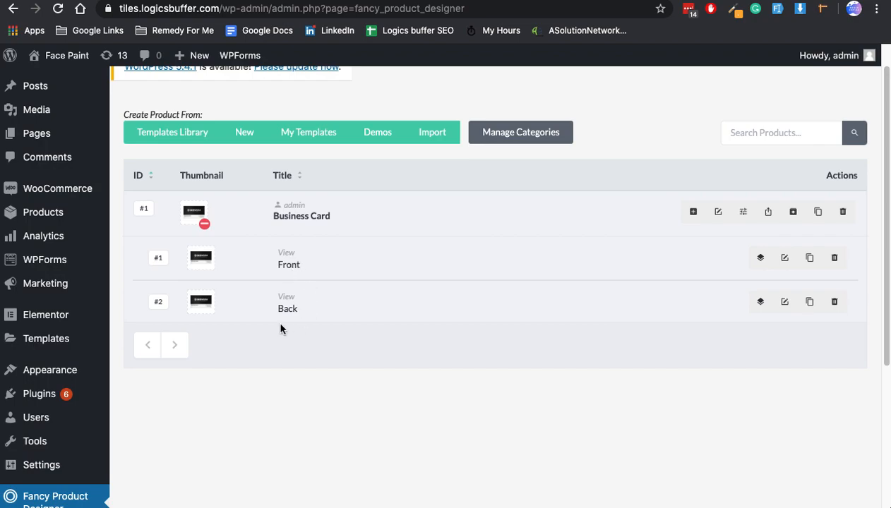
pyautogui.moveTo(302, 217)
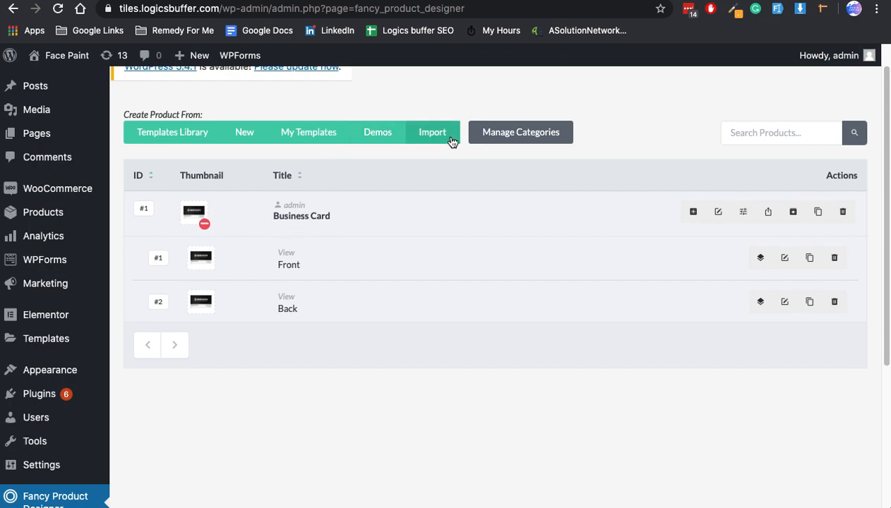
pyautogui.moveTo(306, 292)
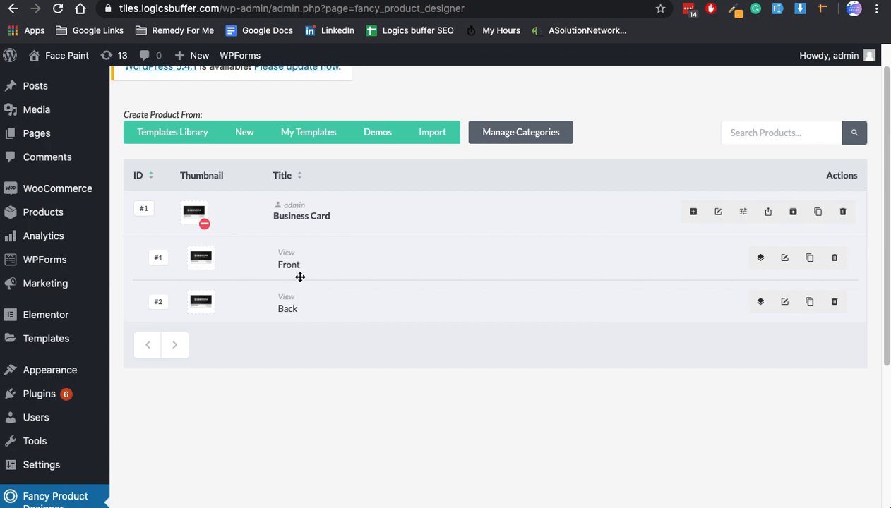
pyautogui.moveTo(760, 258)
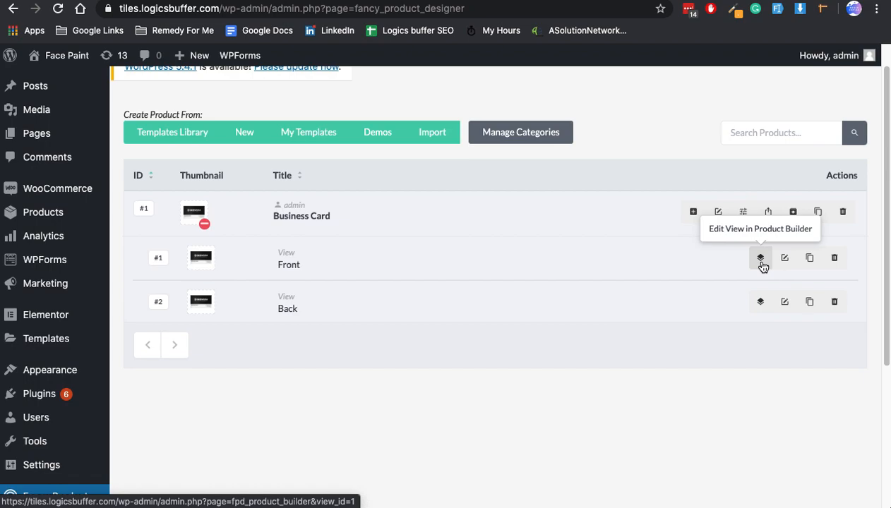
pyautogui.click(760, 258)
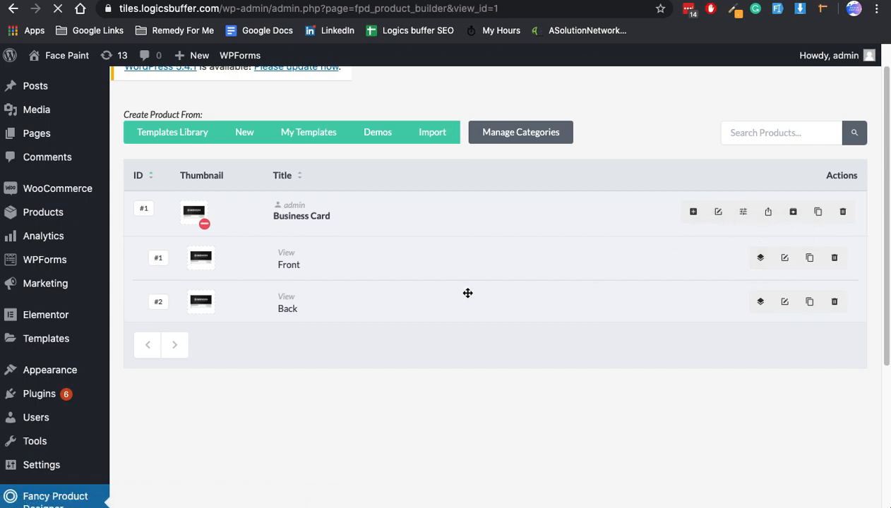
pyautogui.moveTo(763, 260)
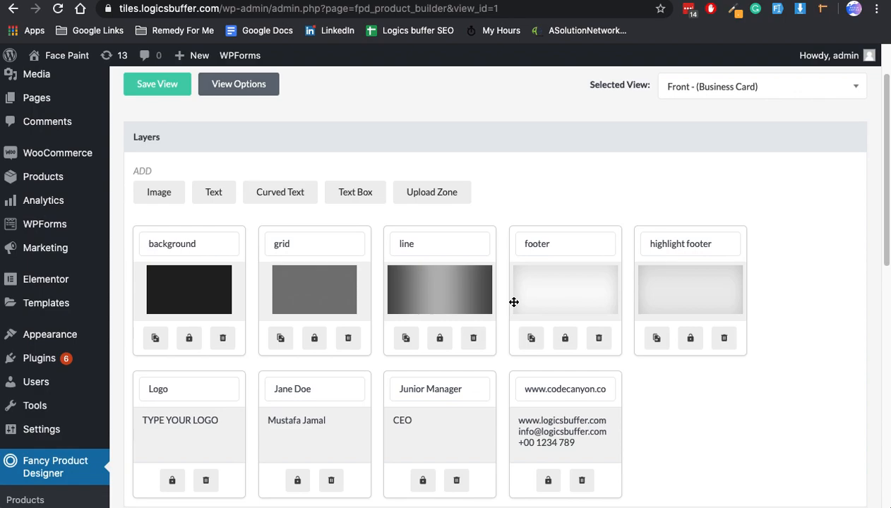
# Step: Scroll to the TYPE YOUR LOGO text's settings and expand its Colors section
pyautogui.scroll(-3)
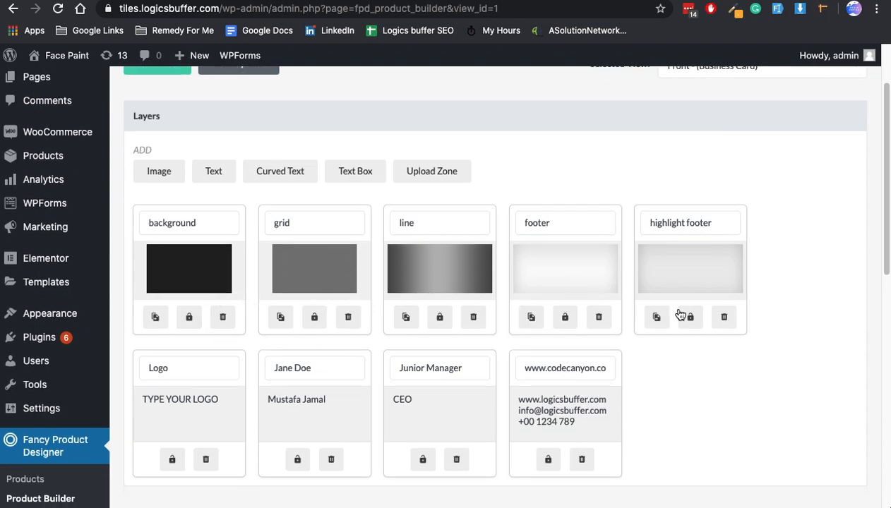
pyautogui.scroll(-3)
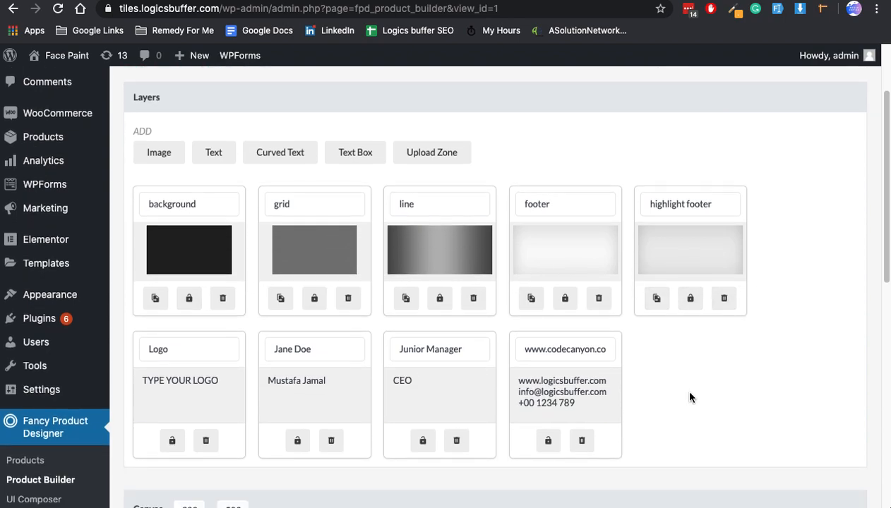
pyautogui.scroll(-3)
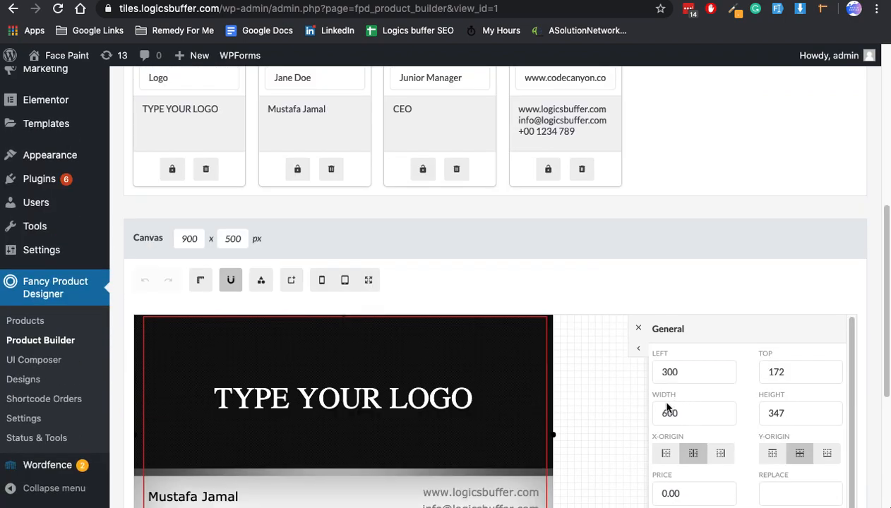
pyautogui.scroll(3)
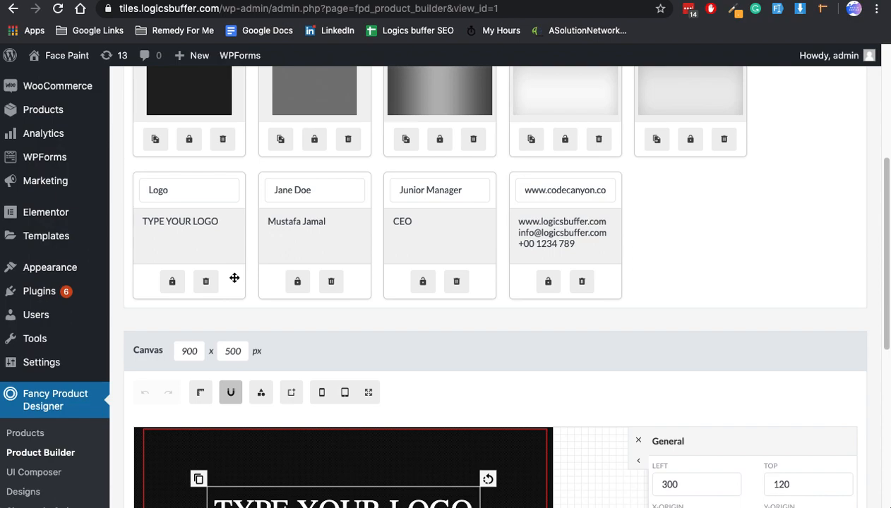
pyautogui.scroll(-3)
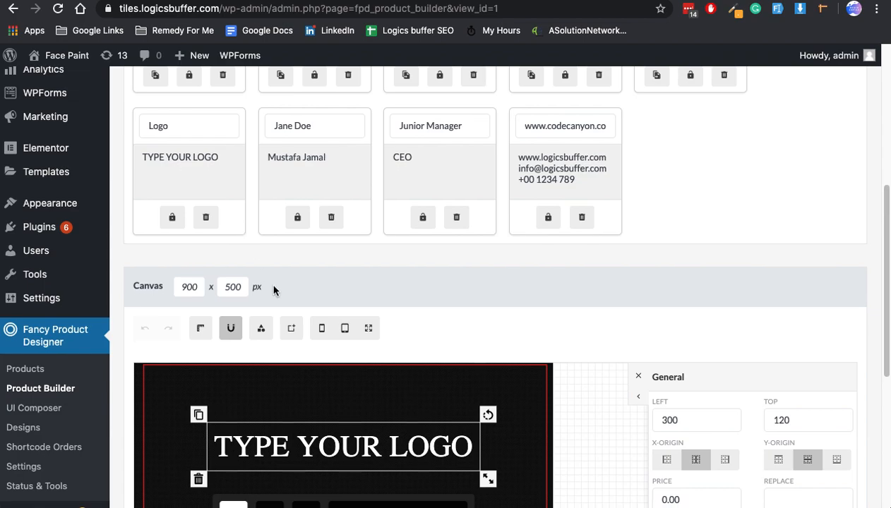
pyautogui.scroll(-3)
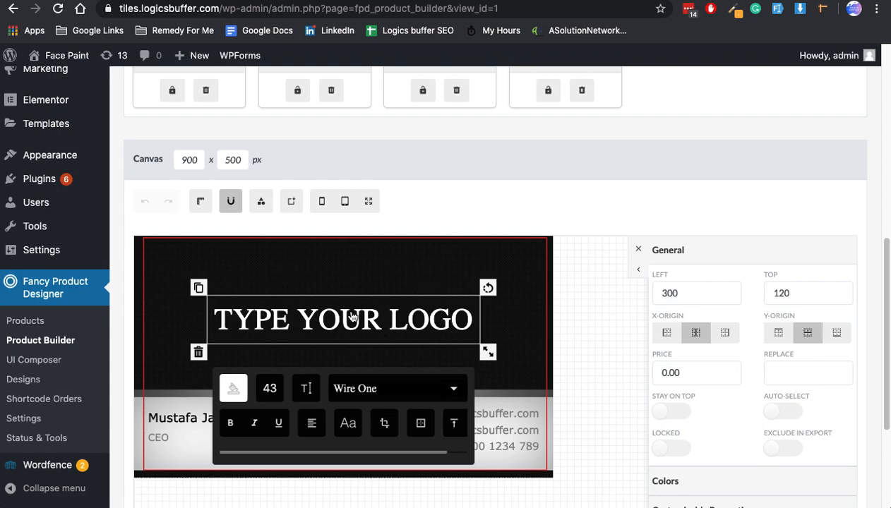
pyautogui.scroll(-3)
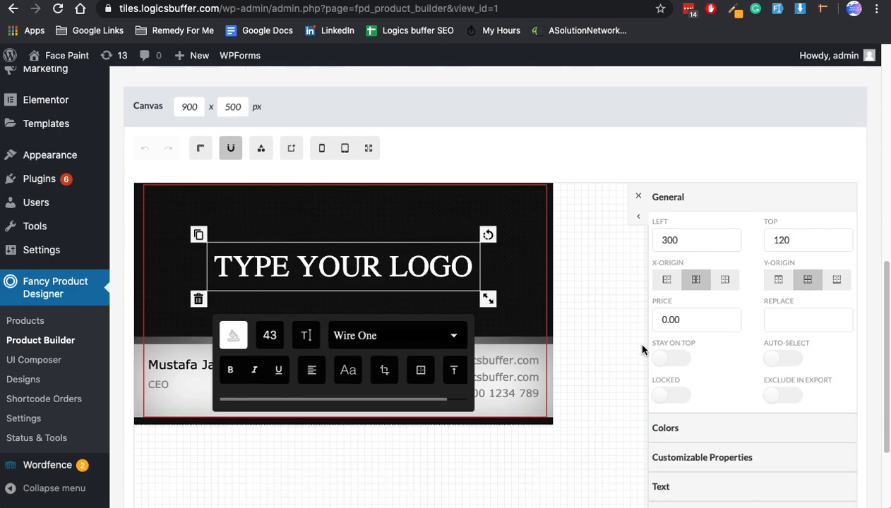
pyautogui.scroll(-3)
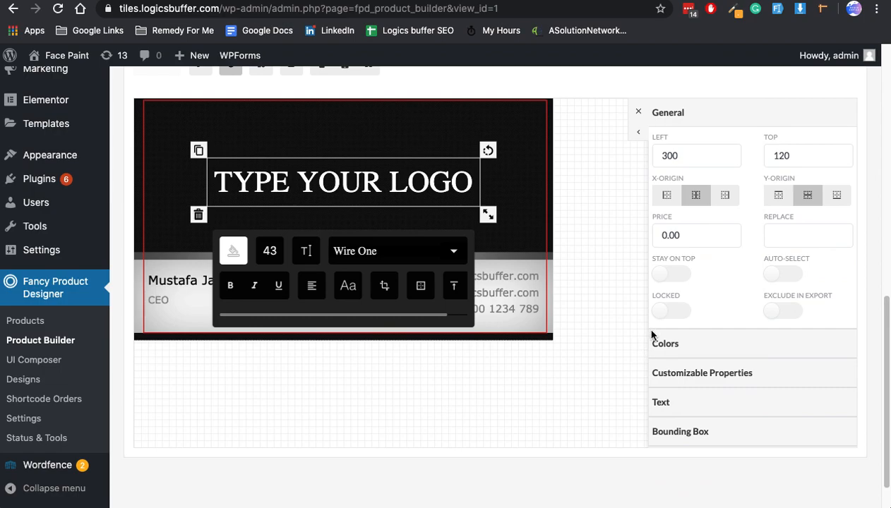
pyautogui.click(665, 343)
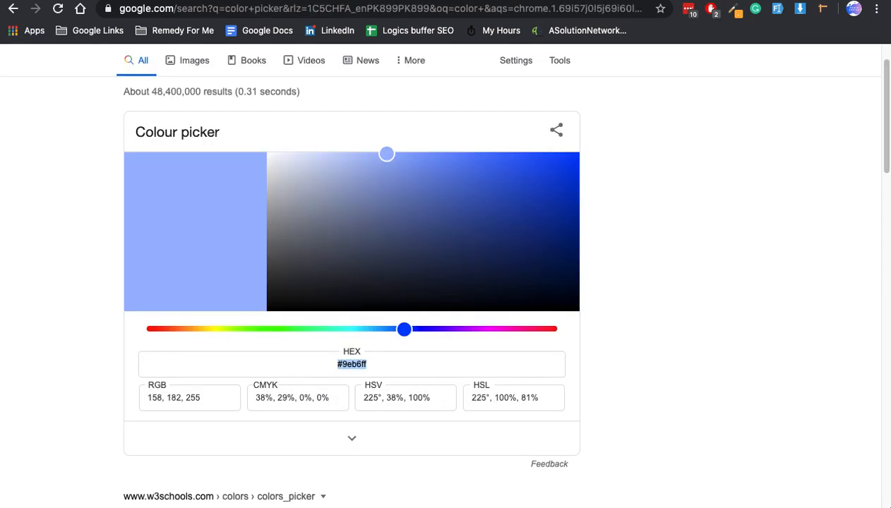
pyautogui.moveTo(530, 347)
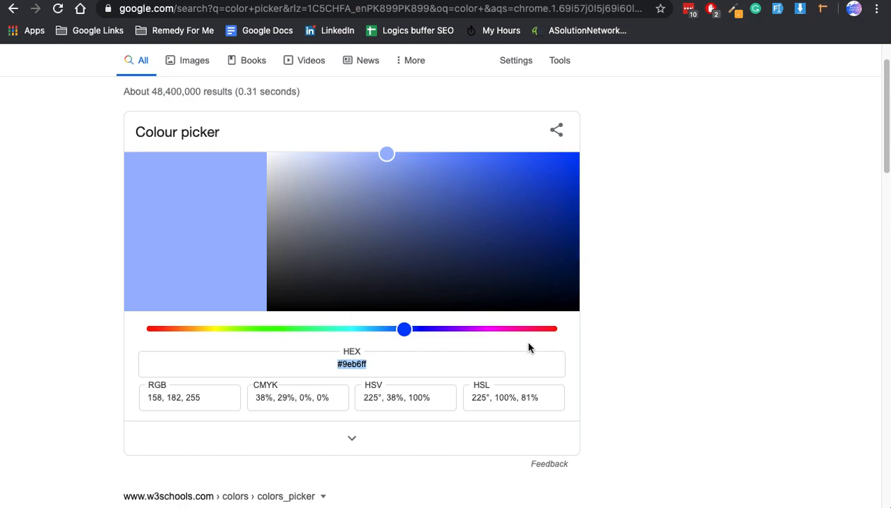
# Step: Pick a light pink in Google's colour picker and select hex code #f77e9e
pyautogui.moveTo(404, 329); pyautogui.dragTo(539, 329)
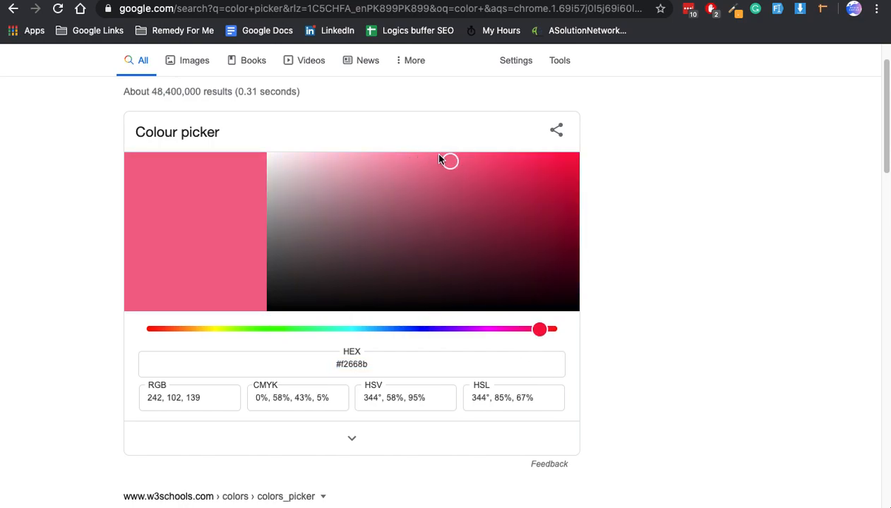
pyautogui.click(420, 157)
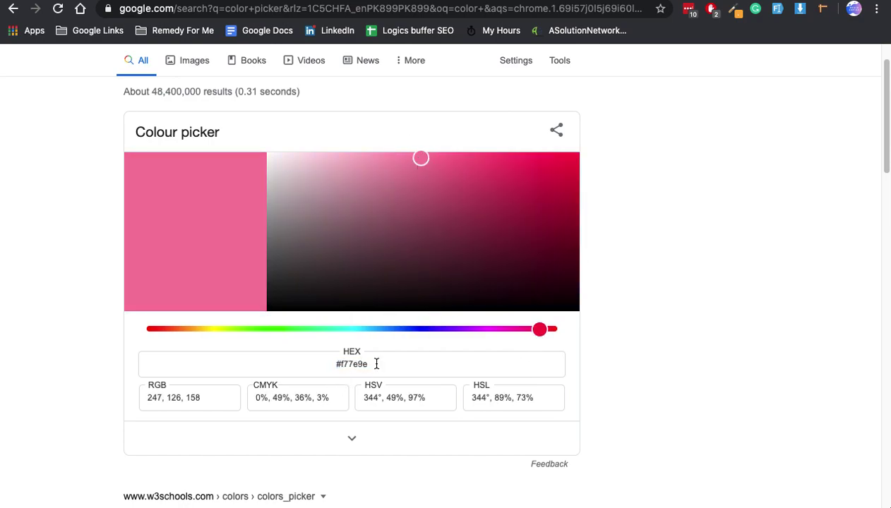
pyautogui.tripleClick(352, 364)
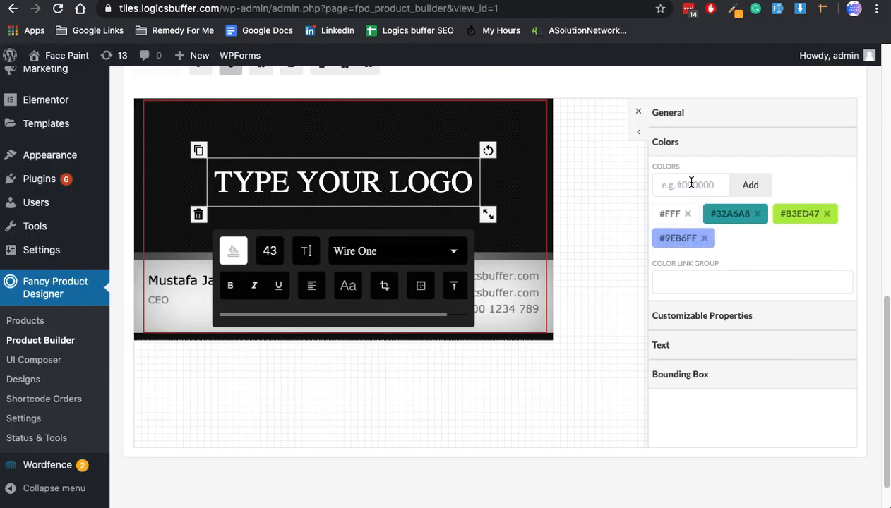
# Step: Add #F77E9E to the logo's colours and enter 'logo' as its colour link group
pyautogui.click(750, 185)
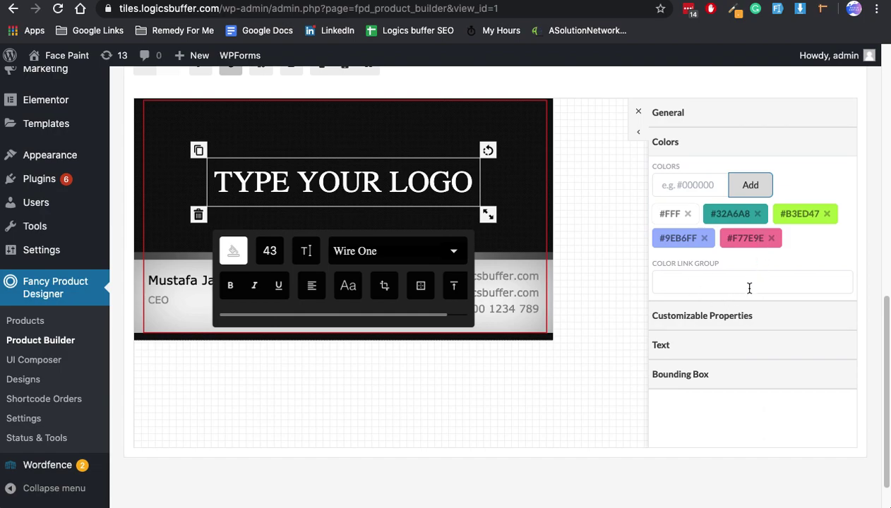
pyautogui.click(752, 282)
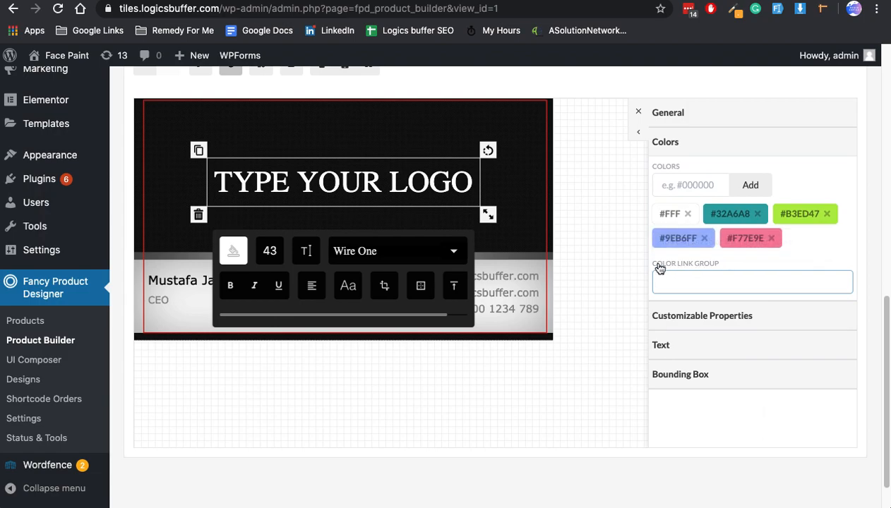
pyautogui.click(752, 282)
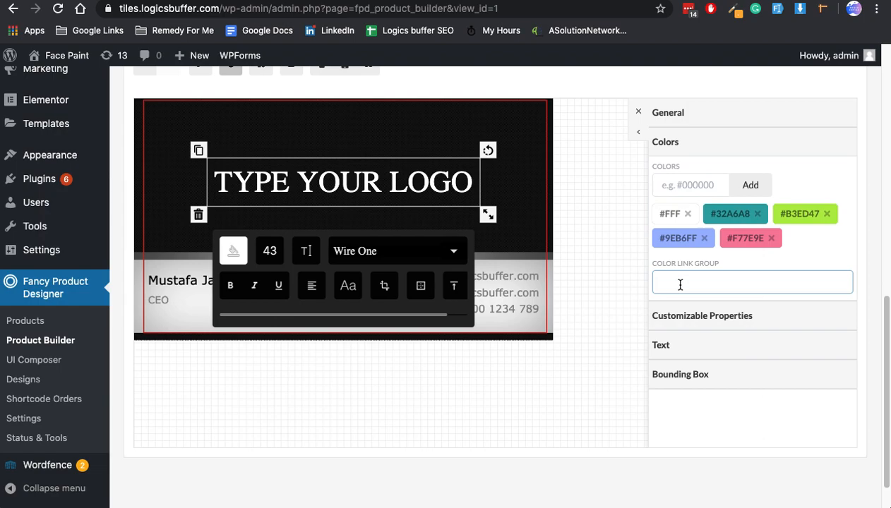
pyautogui.write('logo')
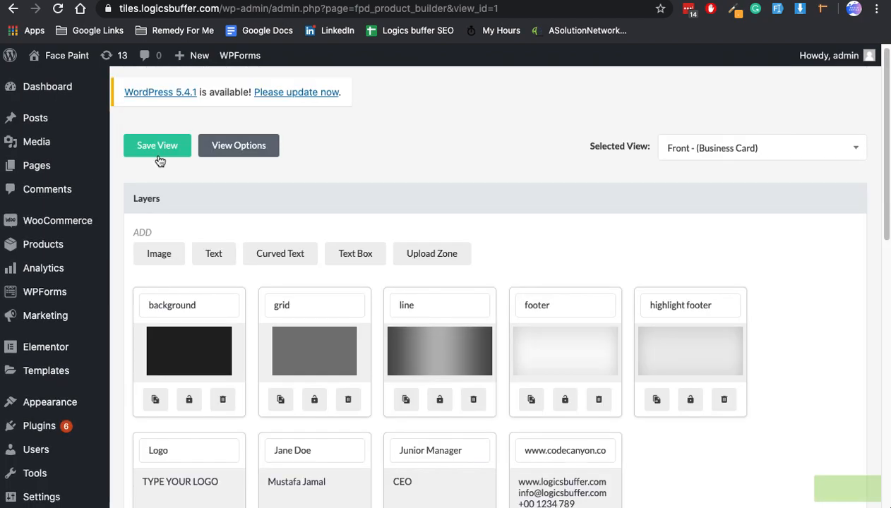
# Step: Save the Front view and switch to the Back - (Business Card) view
pyautogui.click(157, 145)
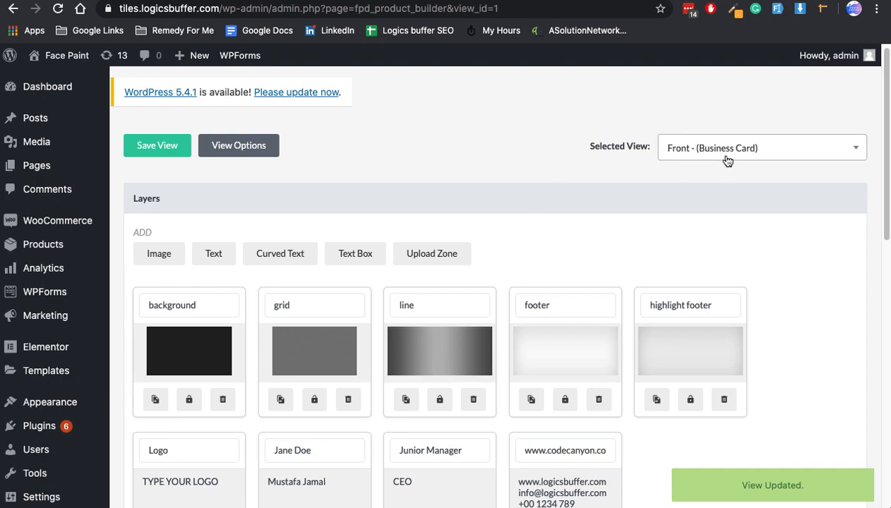
pyautogui.click(761, 148)
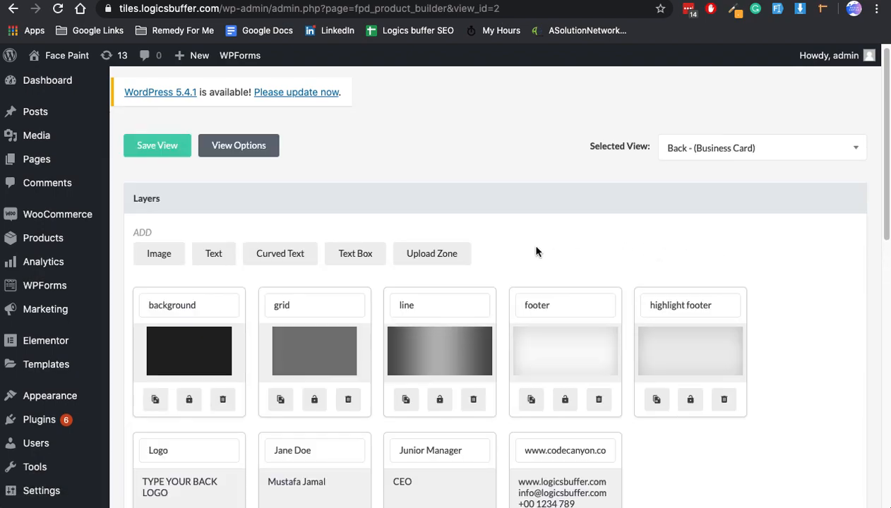
pyautogui.moveTo(598, 238)
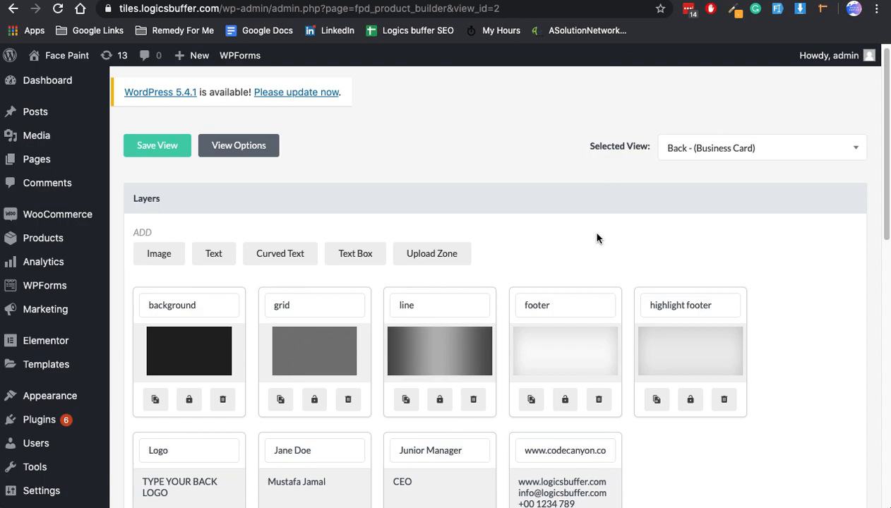
pyautogui.scroll(-3)
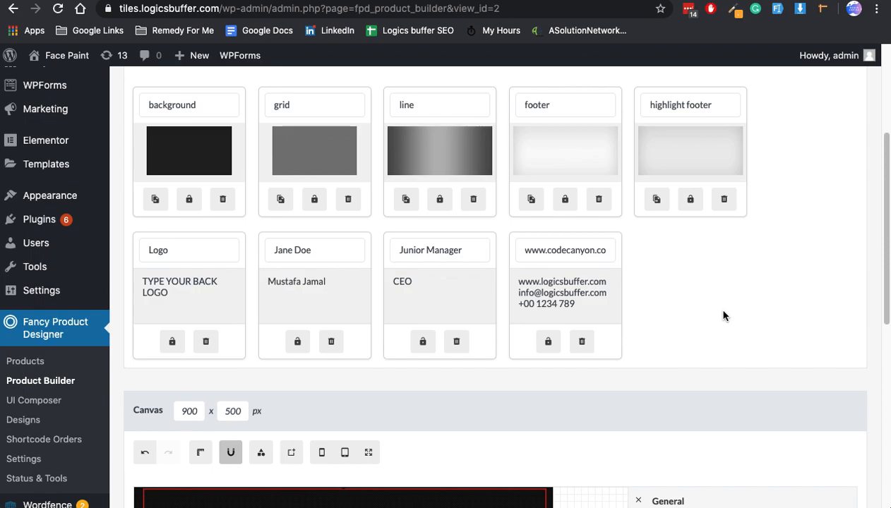
pyautogui.moveTo(36, 318)
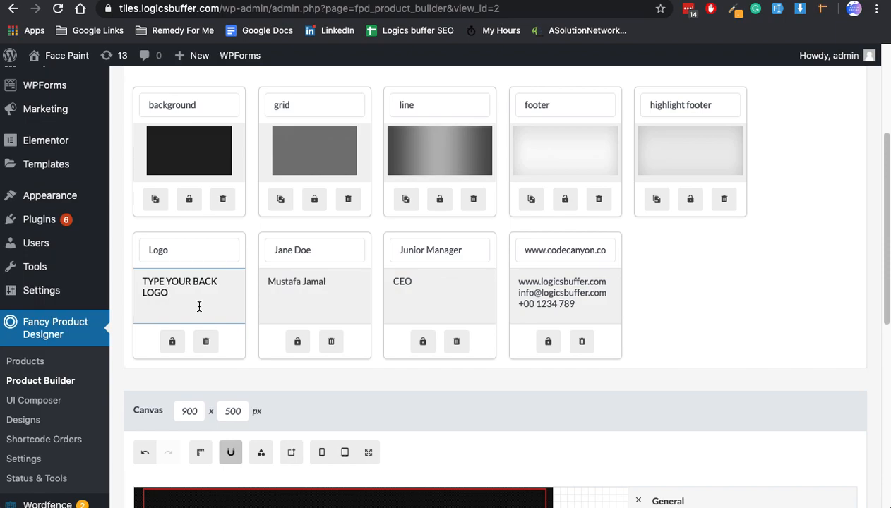
pyautogui.moveTo(244, 237)
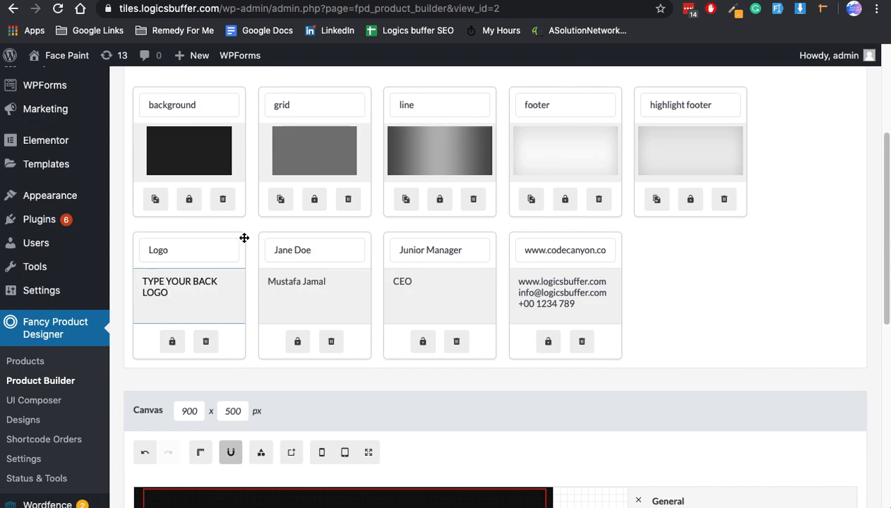
pyautogui.moveTo(238, 347)
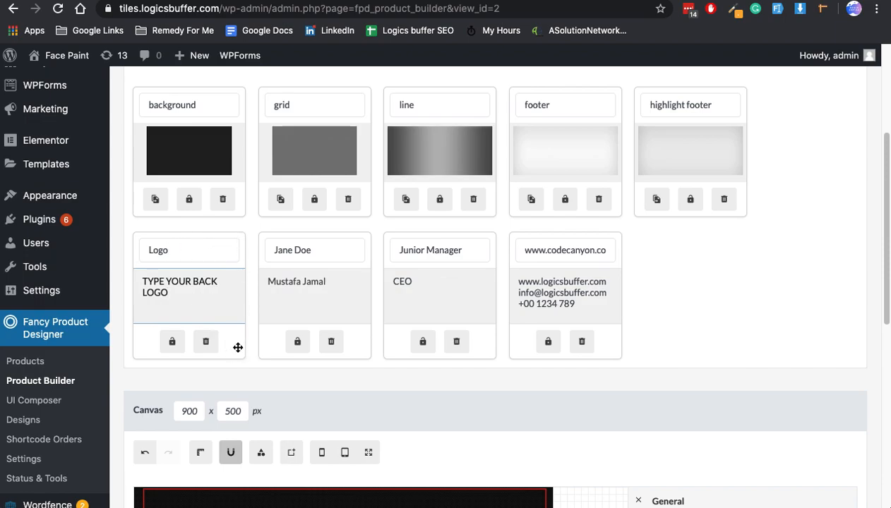
pyautogui.scroll(-3)
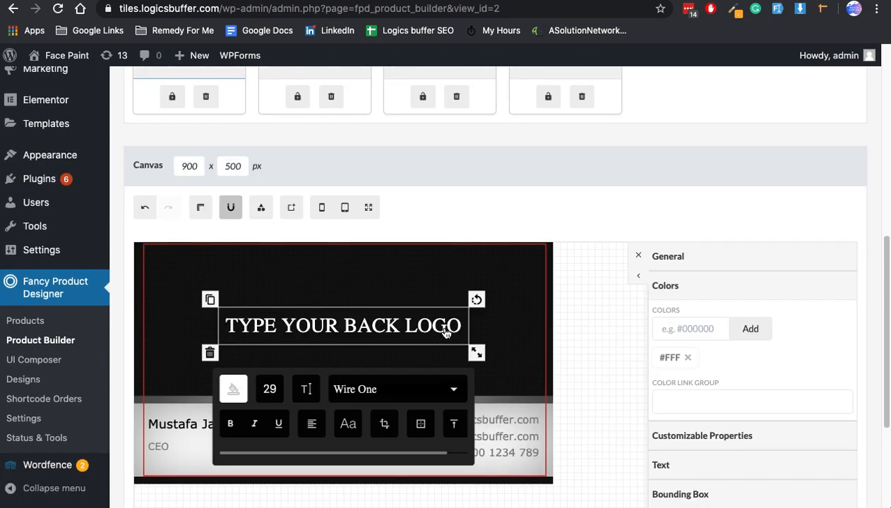
pyautogui.moveTo(313, 334)
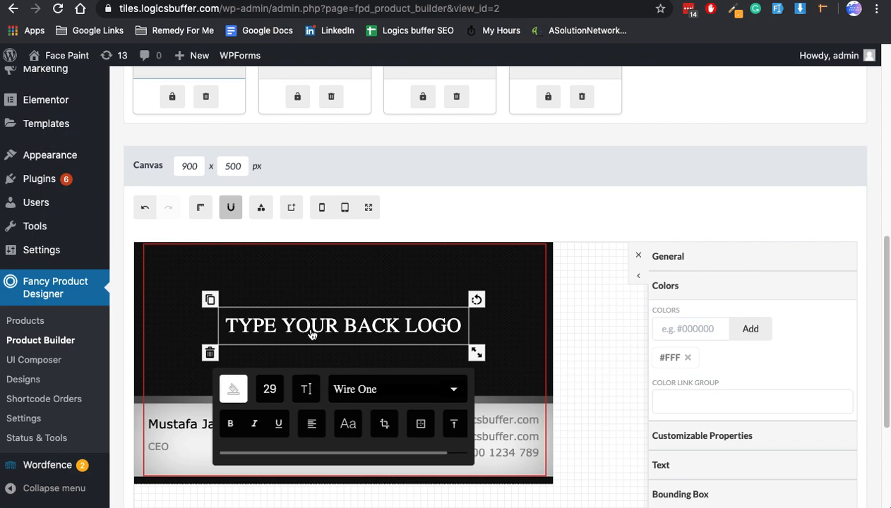
pyautogui.moveTo(436, 331)
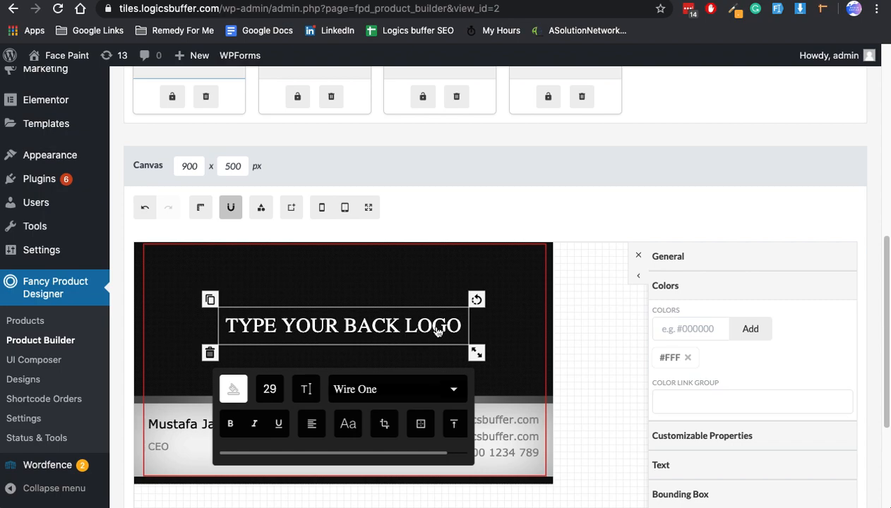
pyautogui.moveTo(688, 339)
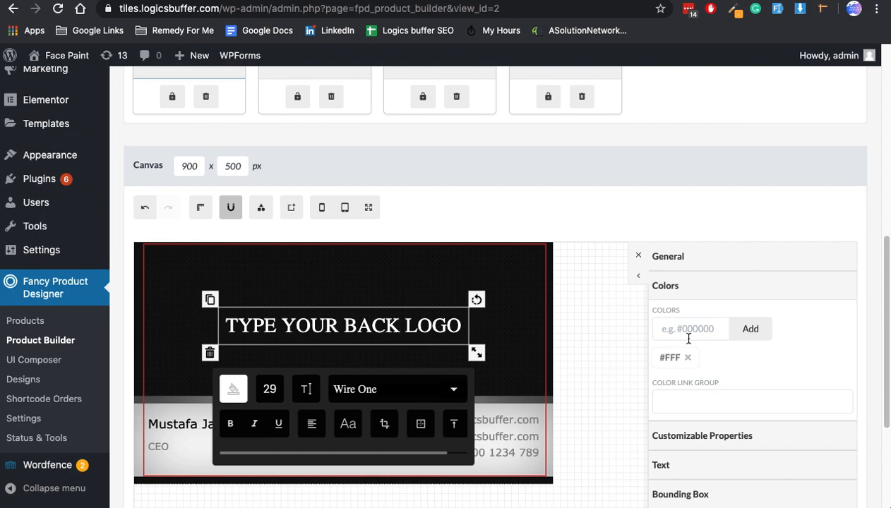
pyautogui.moveTo(688, 295)
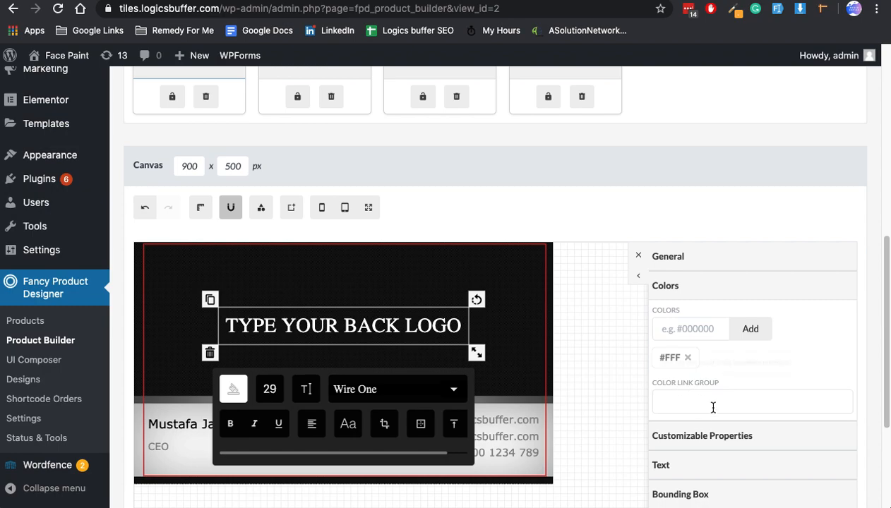
# Step: Set the back logo's colour link group to 'logo' and save the Back view
pyautogui.click(752, 402)
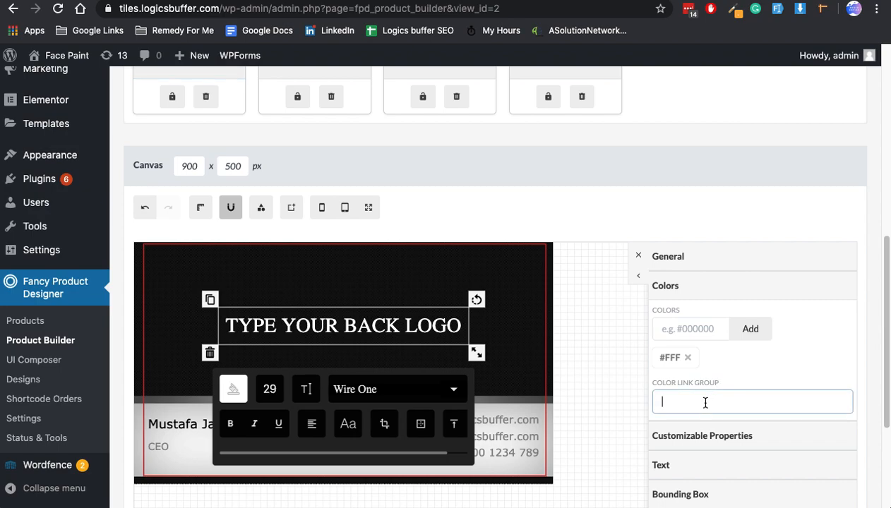
pyautogui.write('logo')
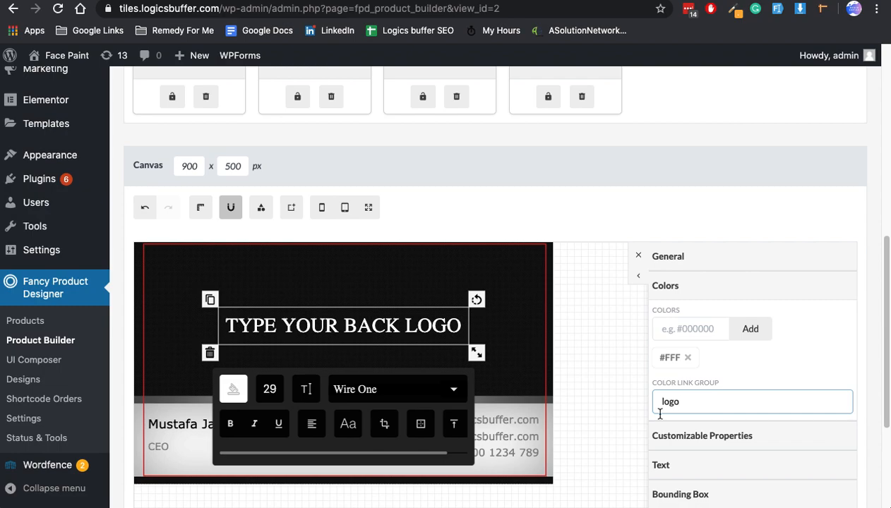
pyautogui.scroll(3)
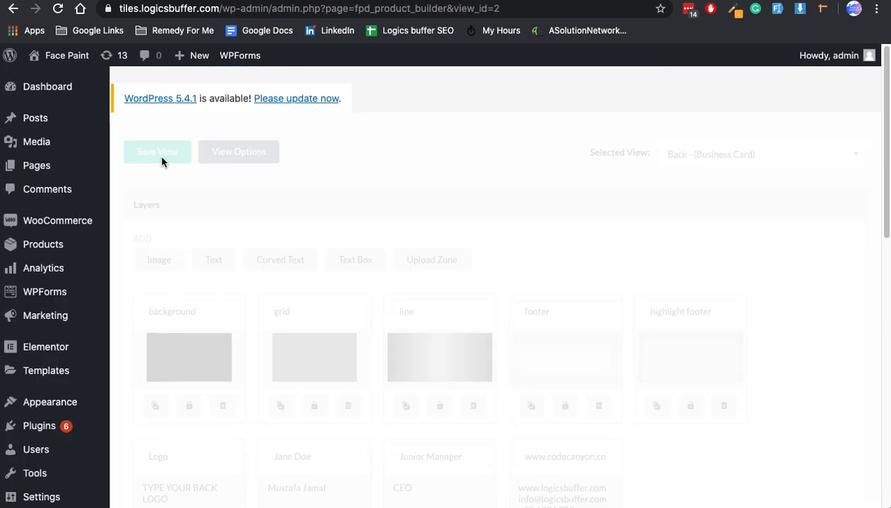
pyautogui.click(156, 151)
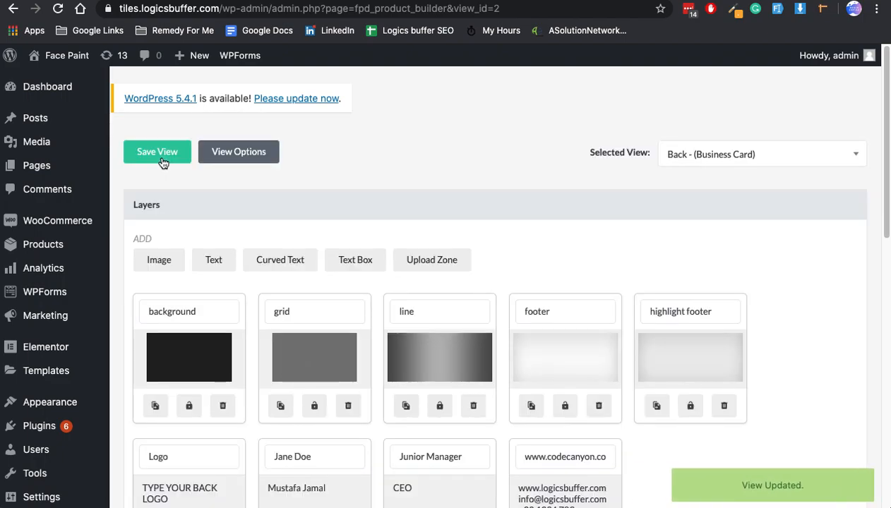
pyautogui.moveTo(563, 191)
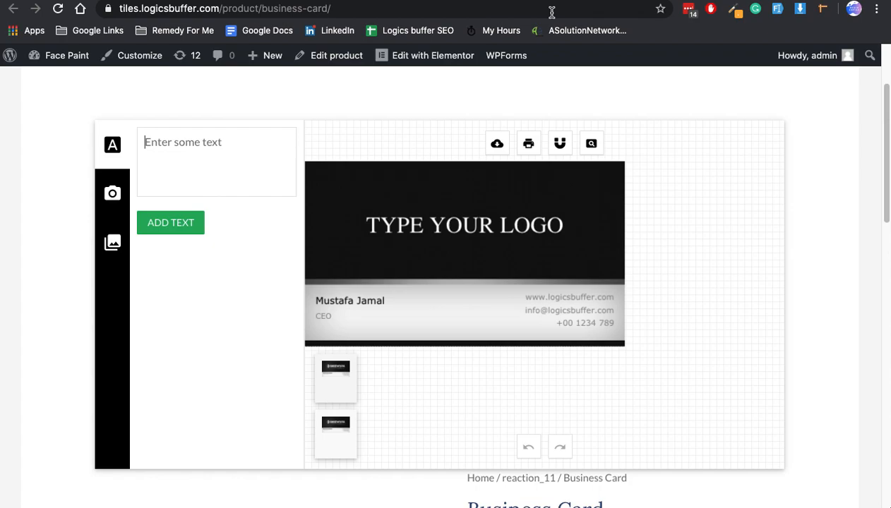
pyautogui.moveTo(575, 218)
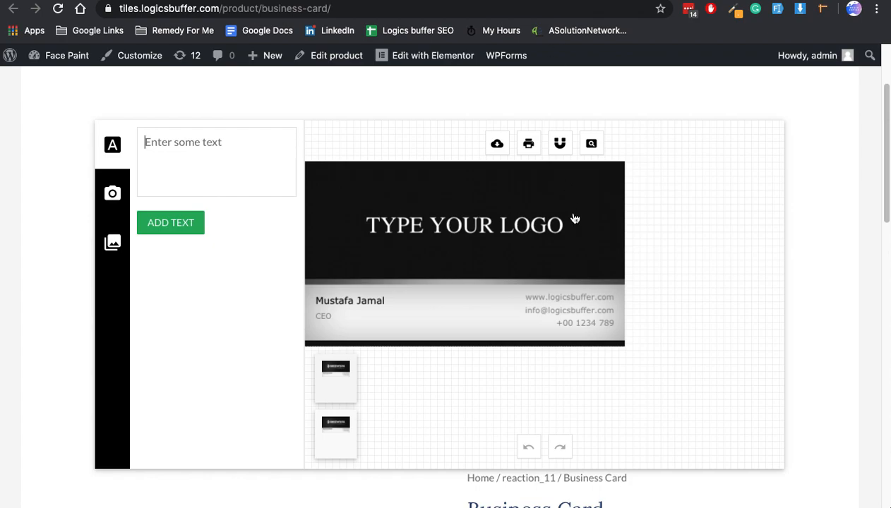
pyautogui.moveTo(354, 311)
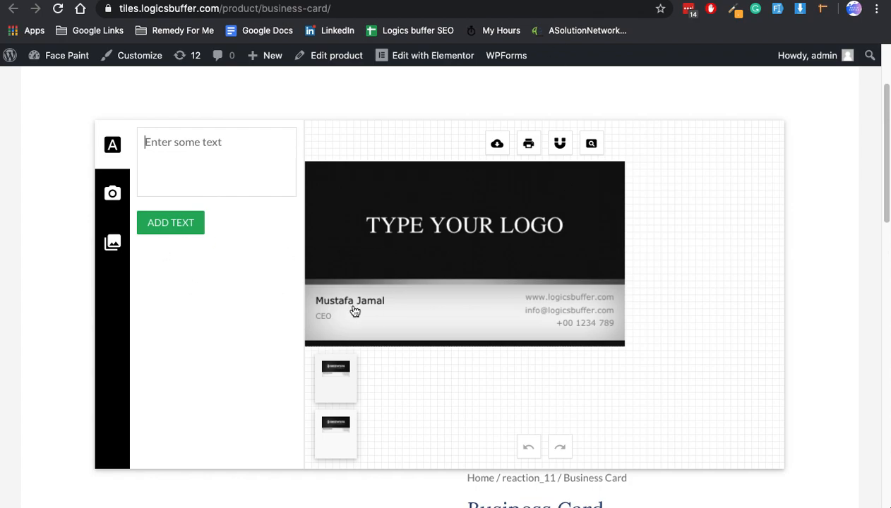
# Step: Select the TYPE YOUR LOGO text and fill it with the green swatch
pyautogui.scroll(-3)
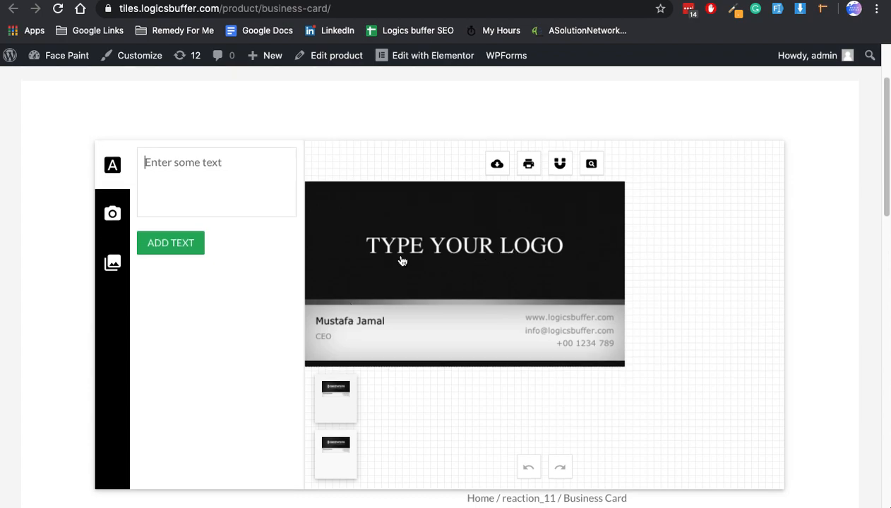
pyautogui.moveTo(451, 351)
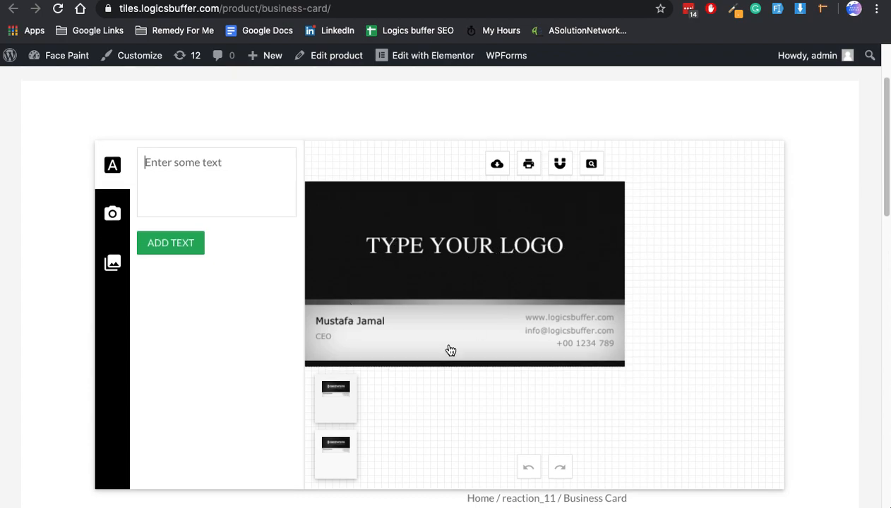
pyautogui.moveTo(381, 425)
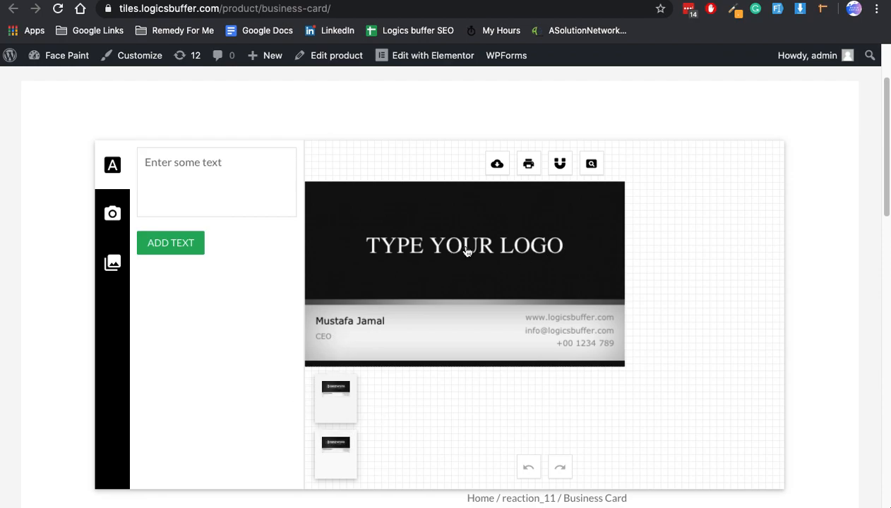
pyautogui.click(464, 245)
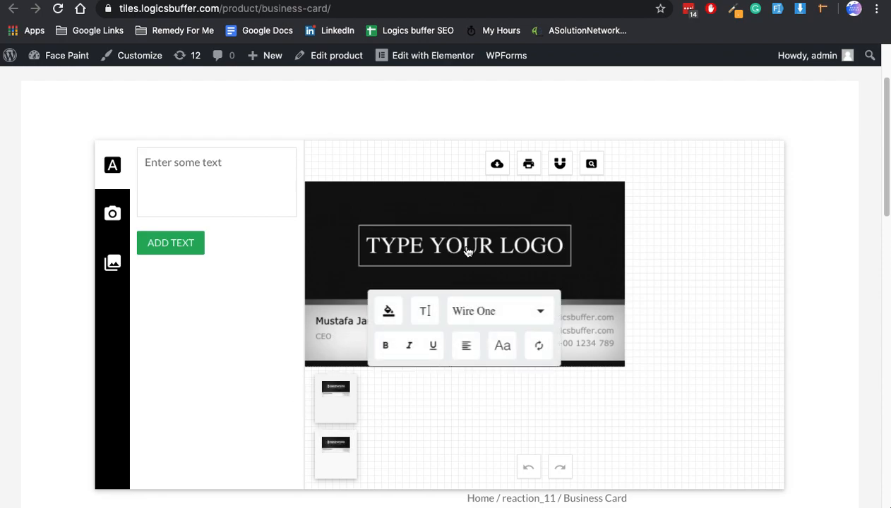
pyautogui.click(388, 310)
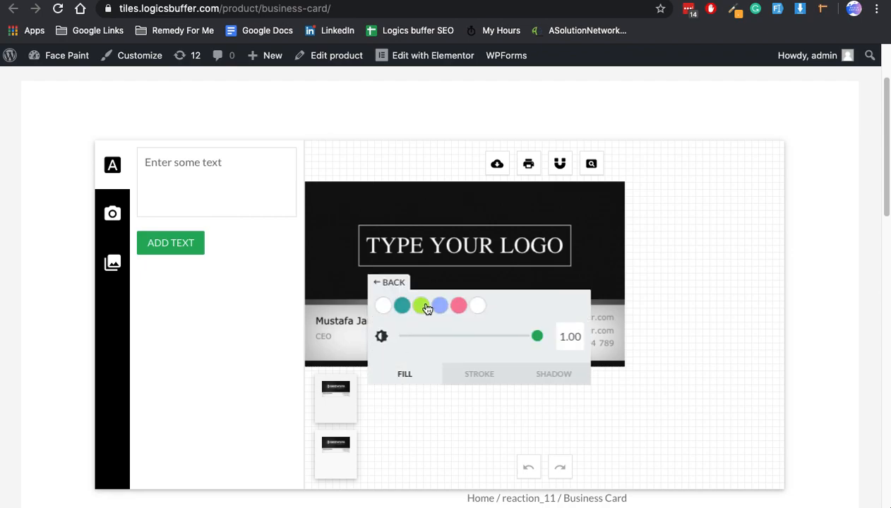
pyautogui.click(421, 305)
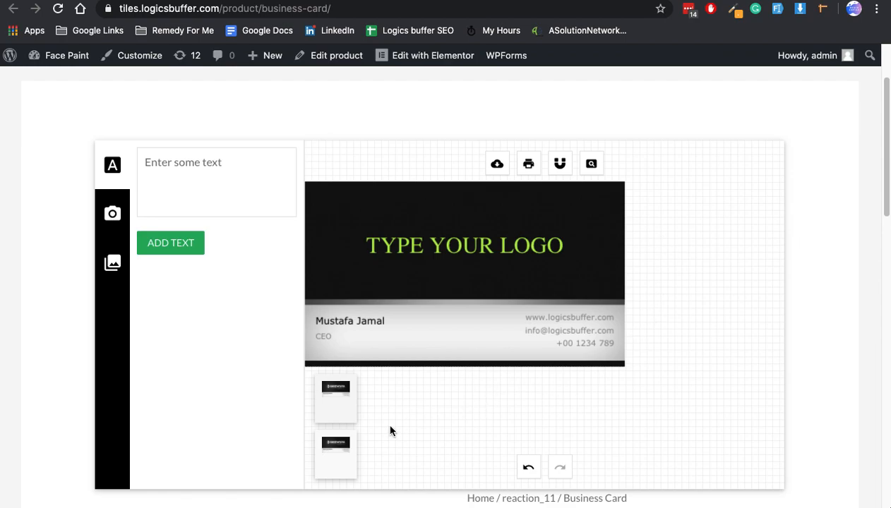
pyautogui.moveTo(365, 447)
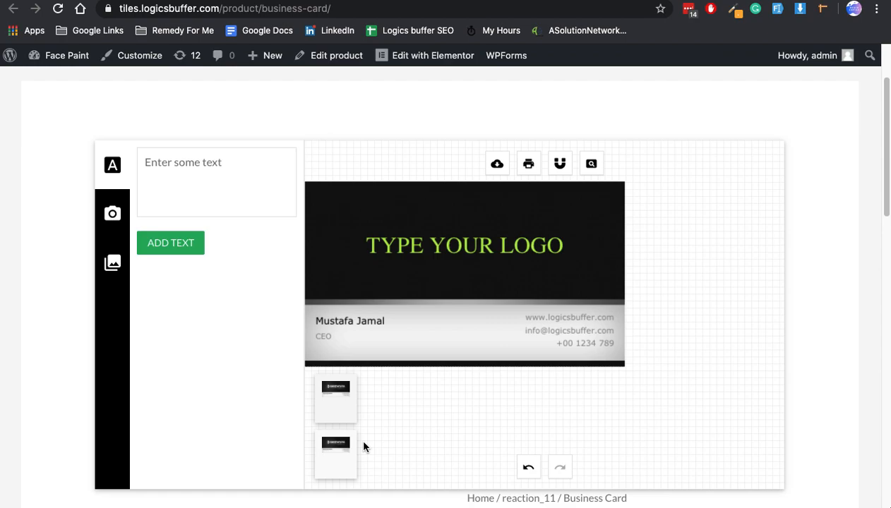
pyautogui.moveTo(473, 258)
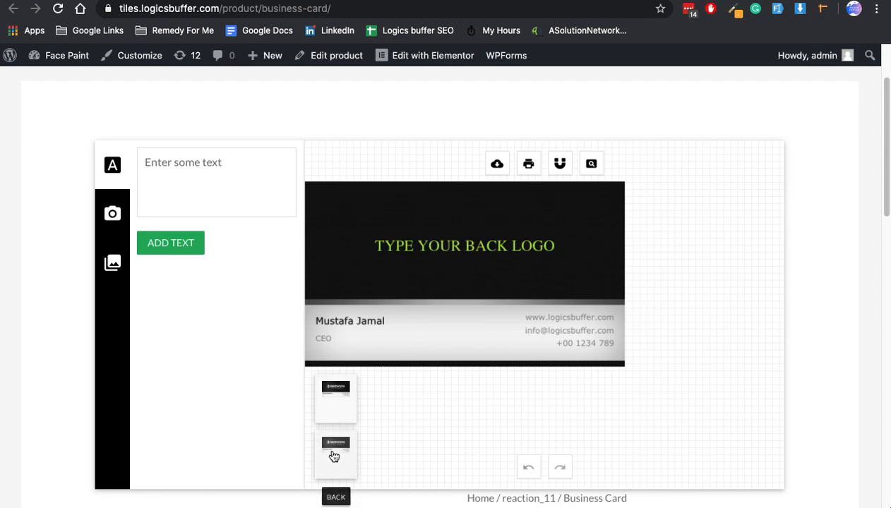
pyautogui.moveTo(391, 399)
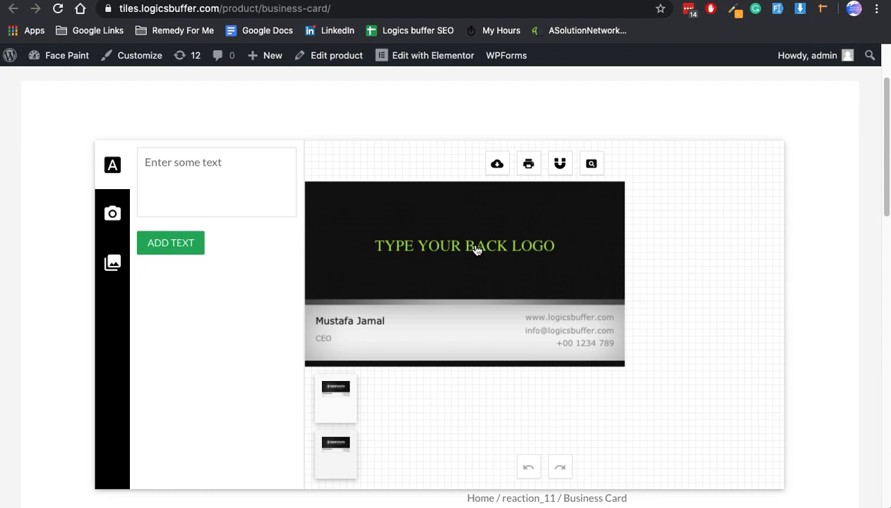
pyautogui.moveTo(514, 226)
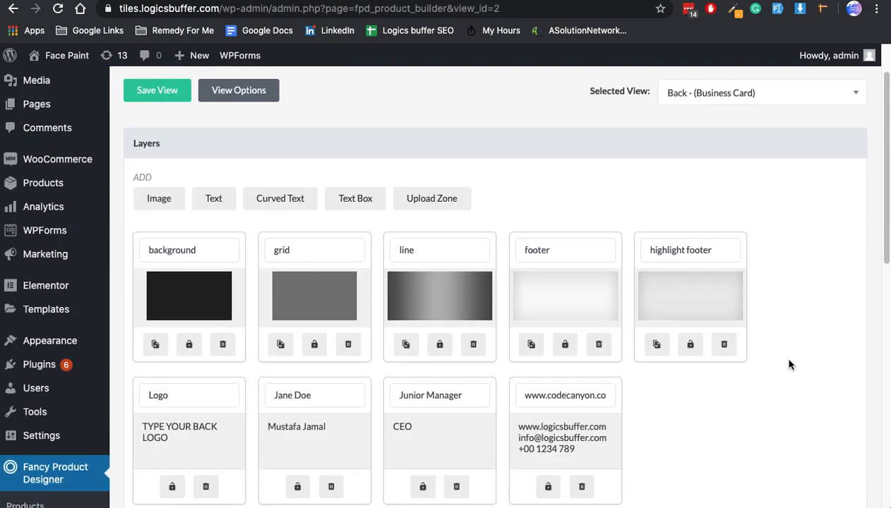
# Step: Enter 'logo' as the back background layer's Color Link Group
pyautogui.scroll(-3)
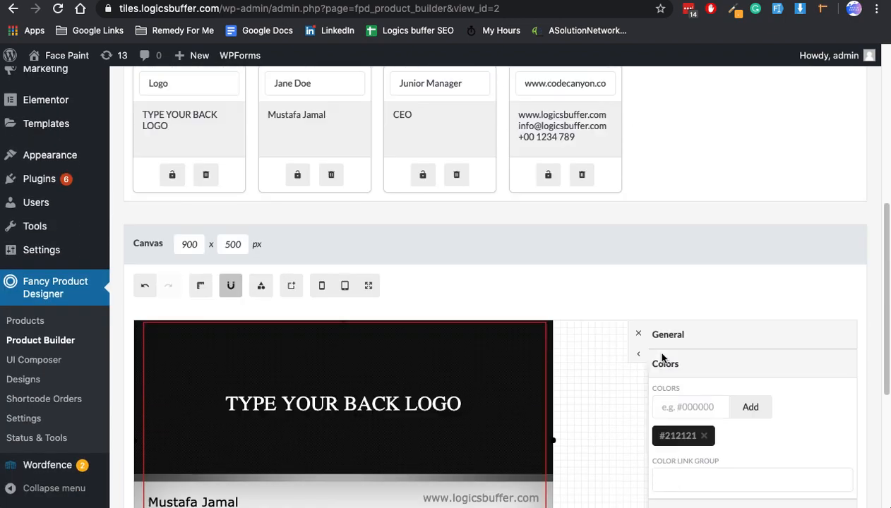
pyautogui.scroll(-3)
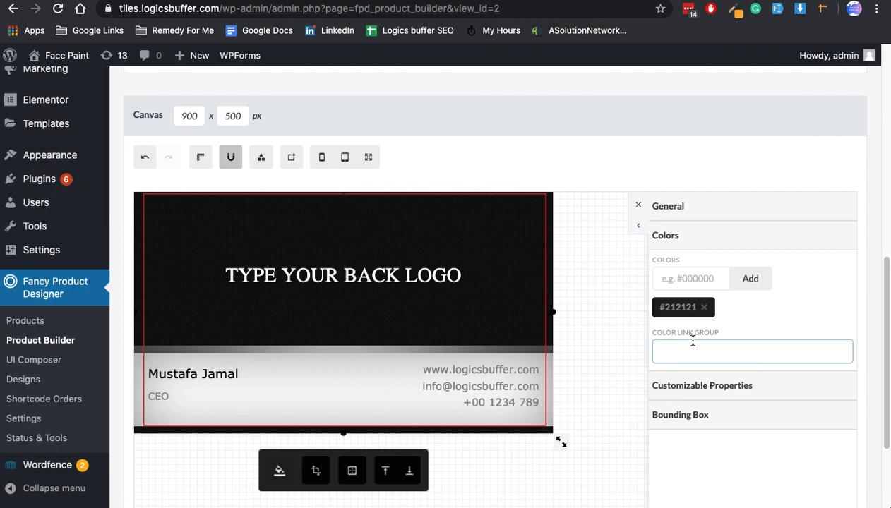
pyautogui.write('logo')
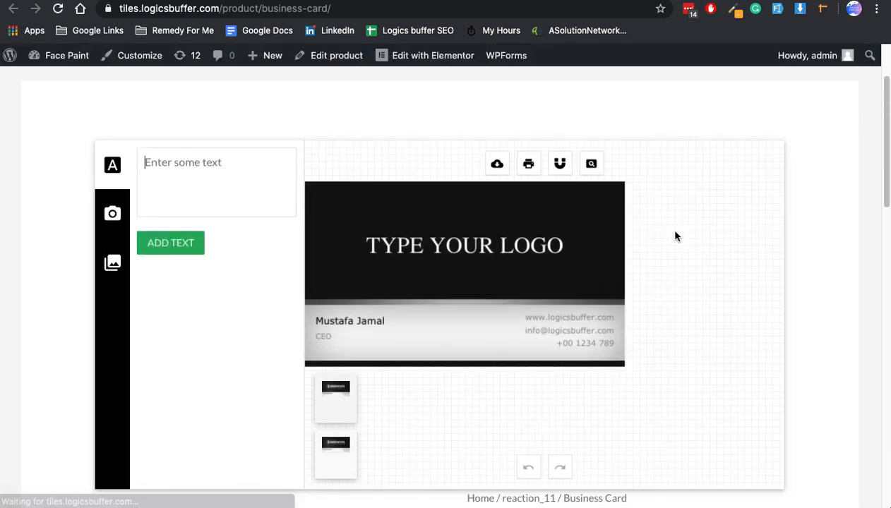
pyautogui.moveTo(449, 292)
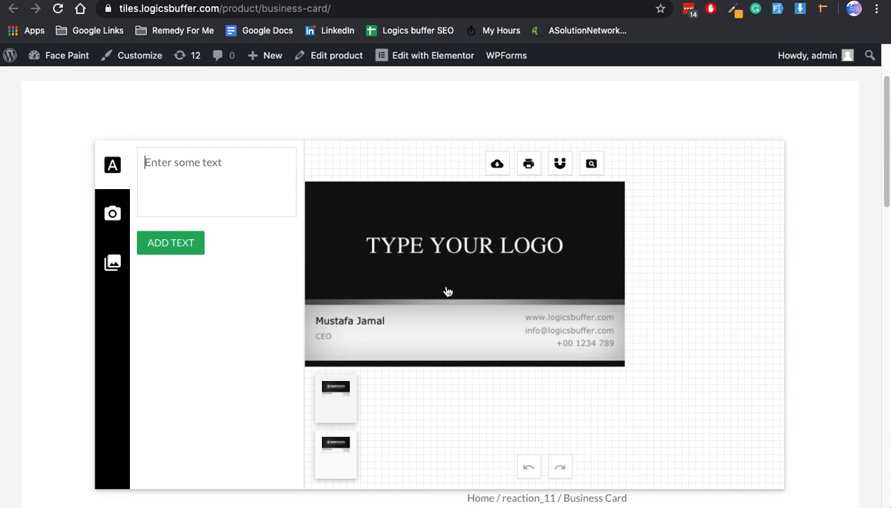
# Step: Set the front logo text fill to teal, then view the card's back to confirm the teal link
pyautogui.click(464, 245)
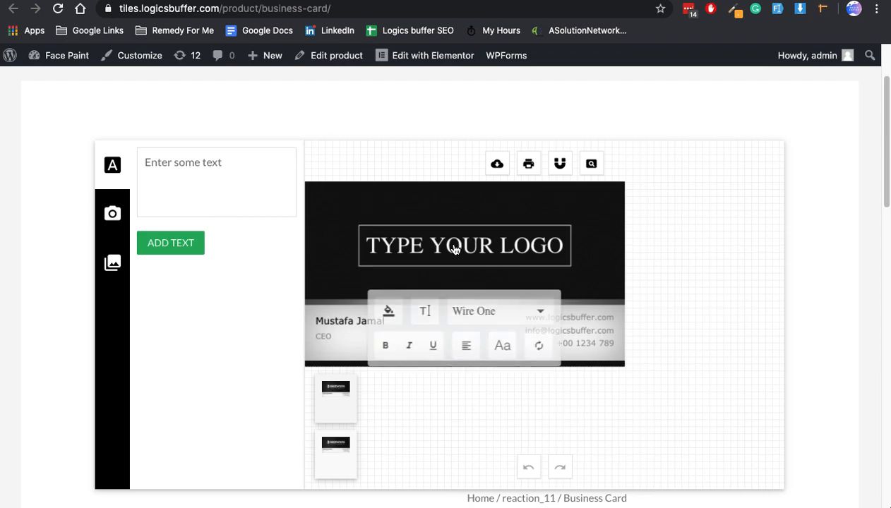
pyautogui.click(387, 311)
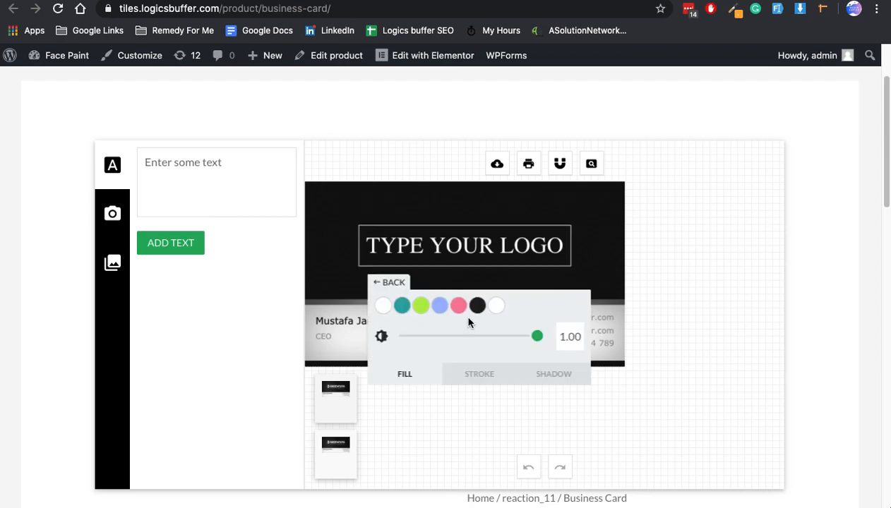
pyautogui.click(401, 305)
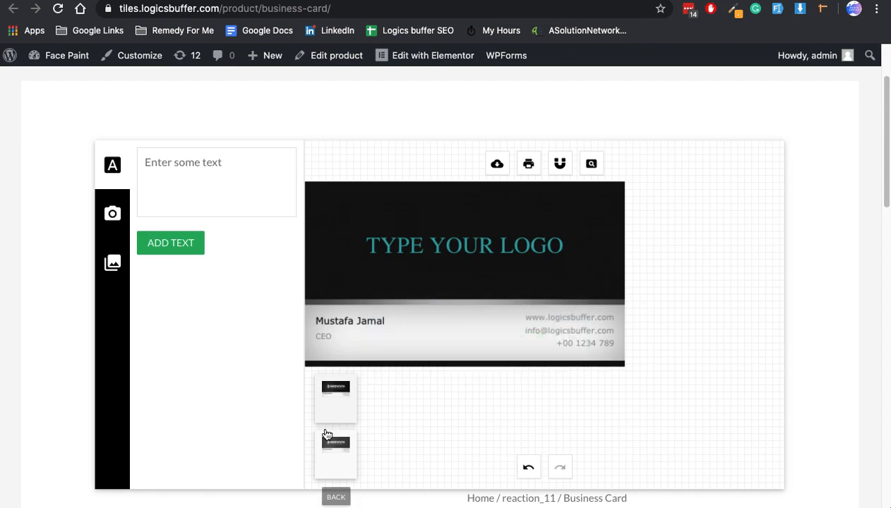
pyautogui.moveTo(356, 457)
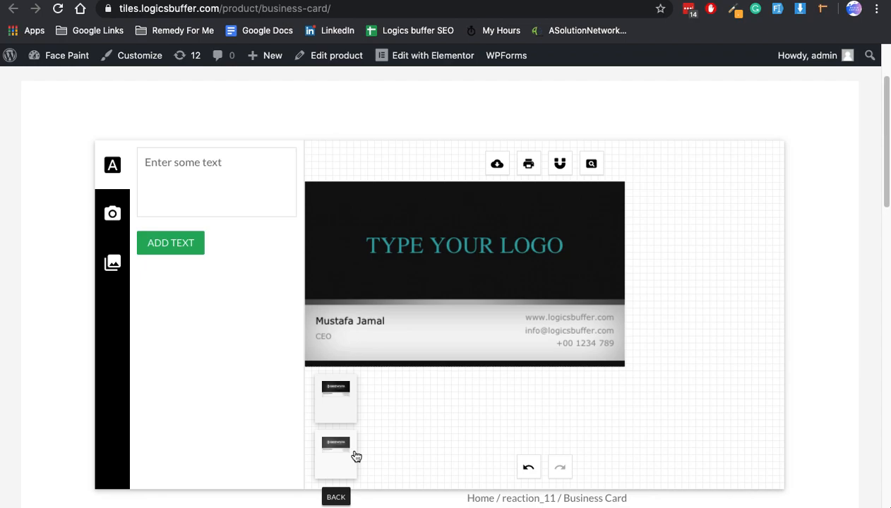
pyautogui.click(335, 455)
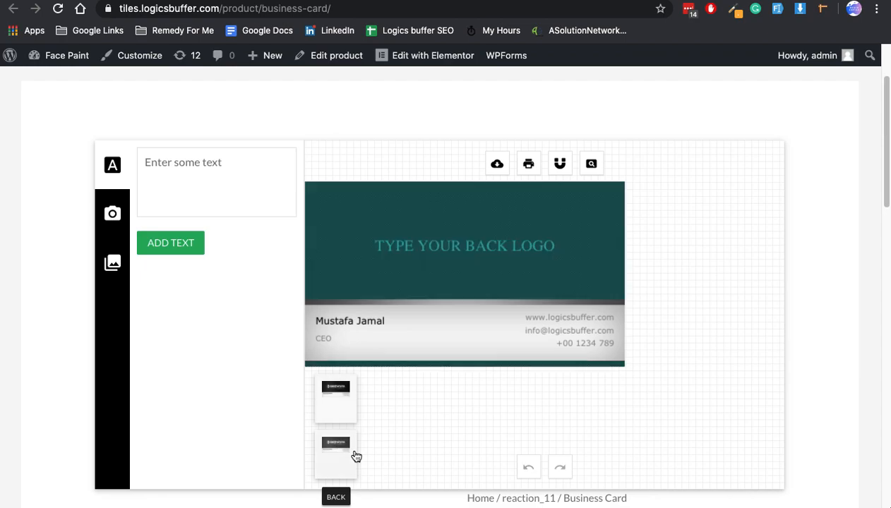
pyautogui.moveTo(473, 380)
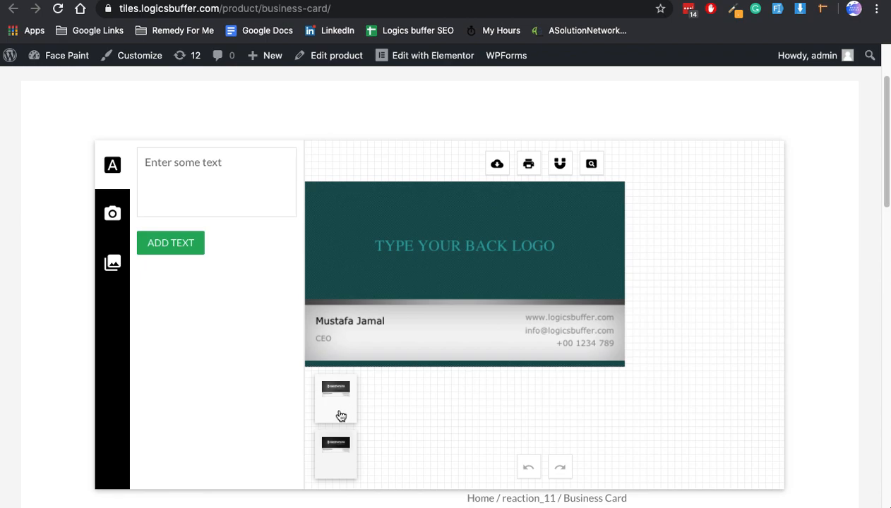
pyautogui.moveTo(458, 391)
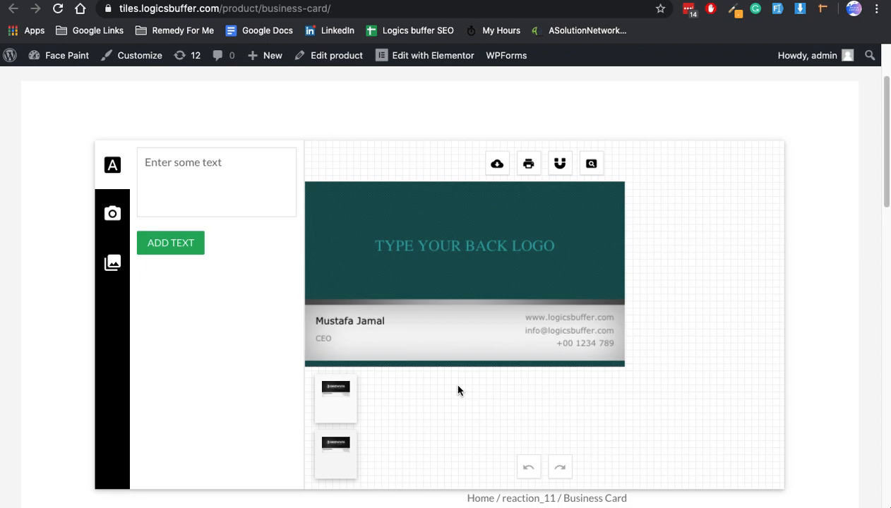
pyautogui.moveTo(407, 411)
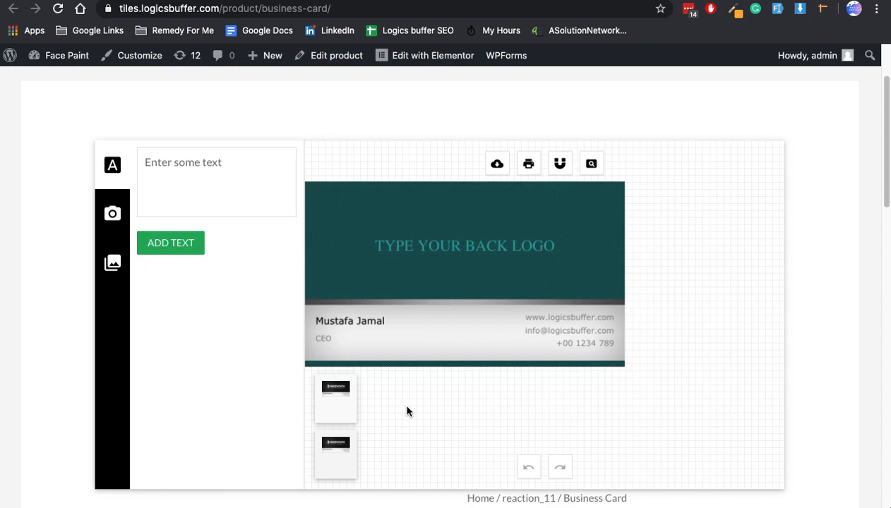